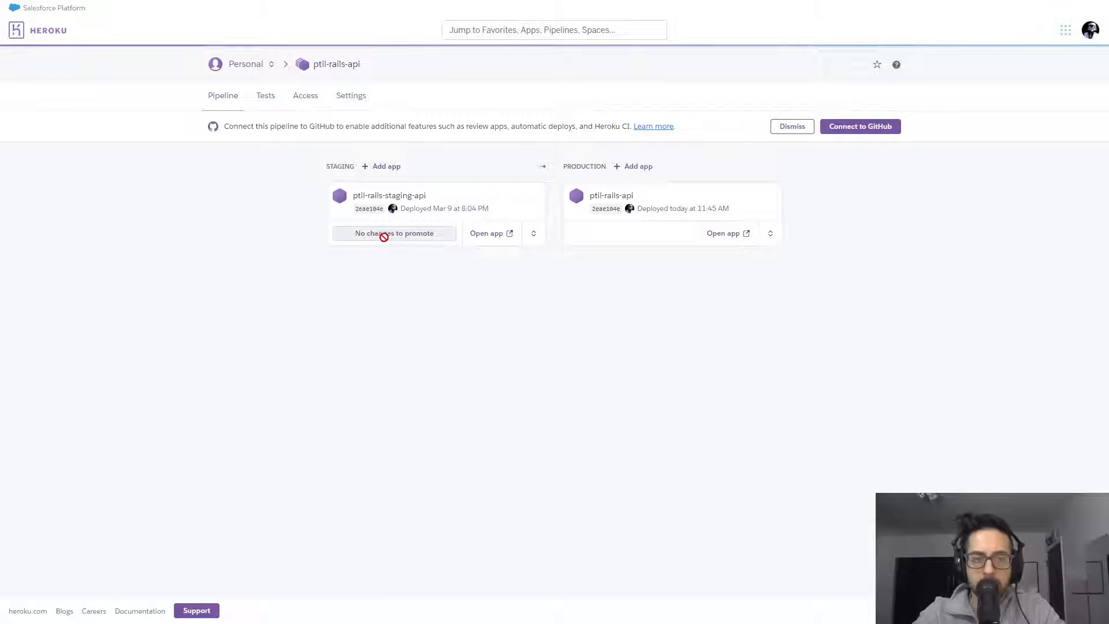
mouse_move(394, 208)
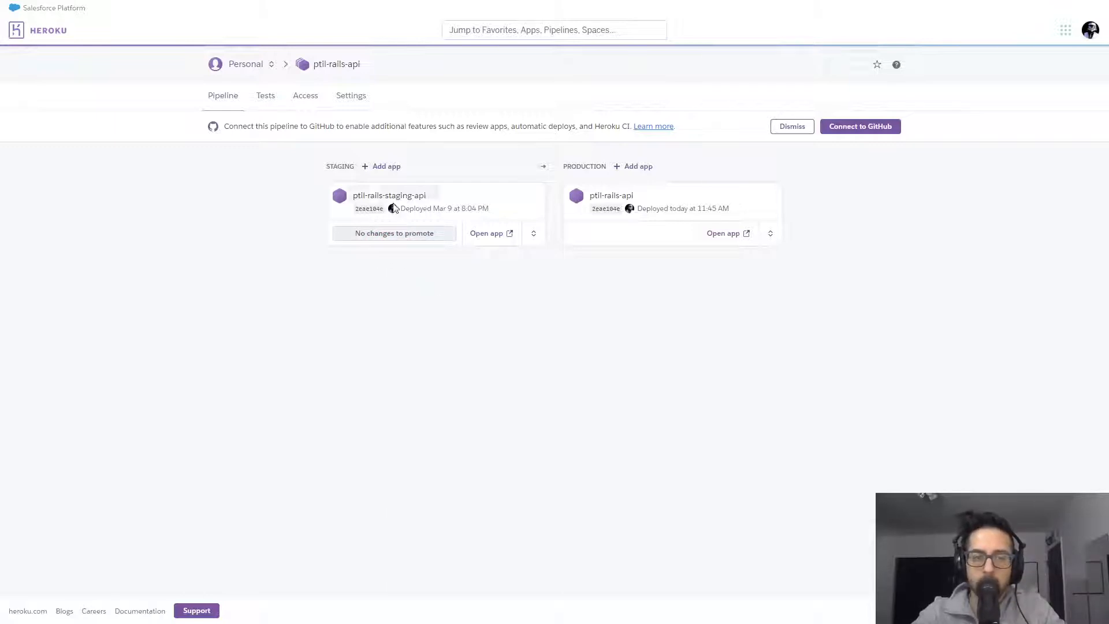
mouse_move(360, 305)
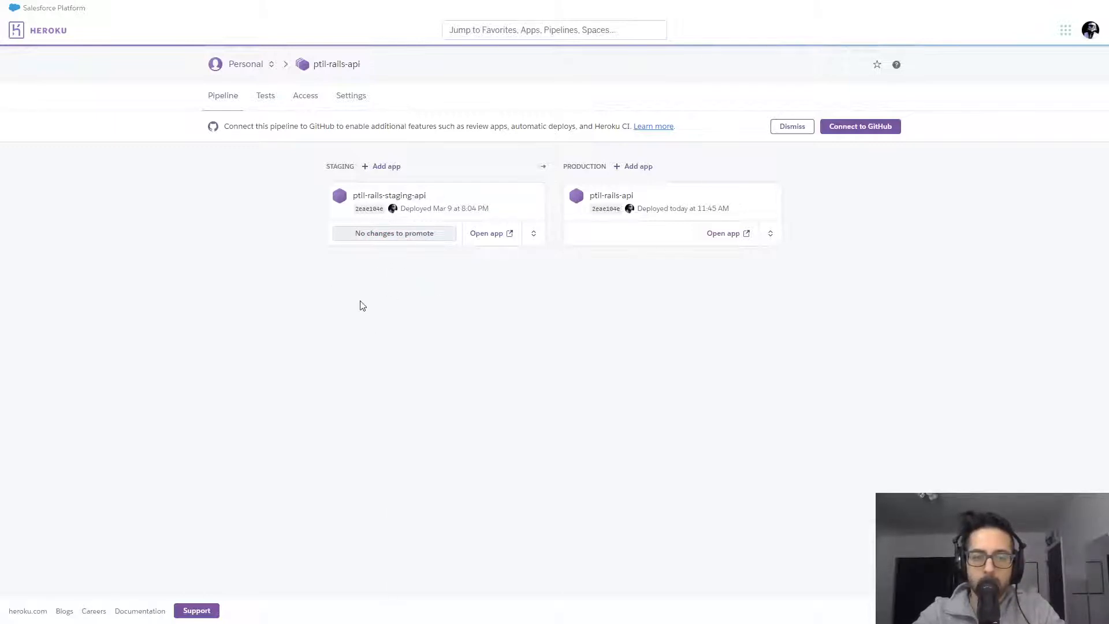
mouse_move(386, 232)
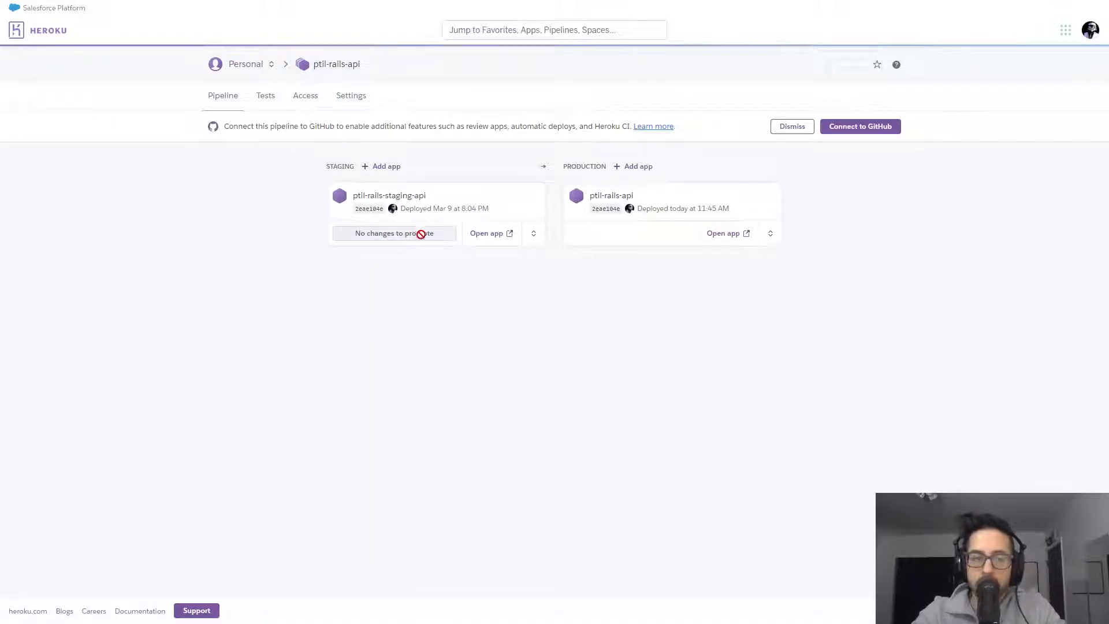
mouse_move(670, 349)
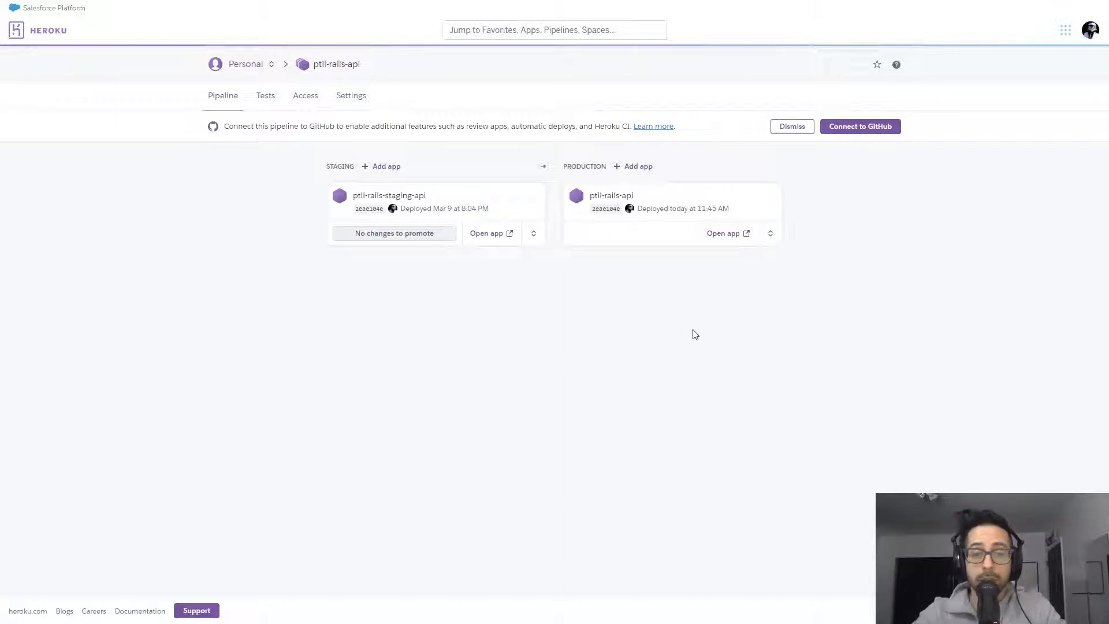
mouse_move(644, 205)
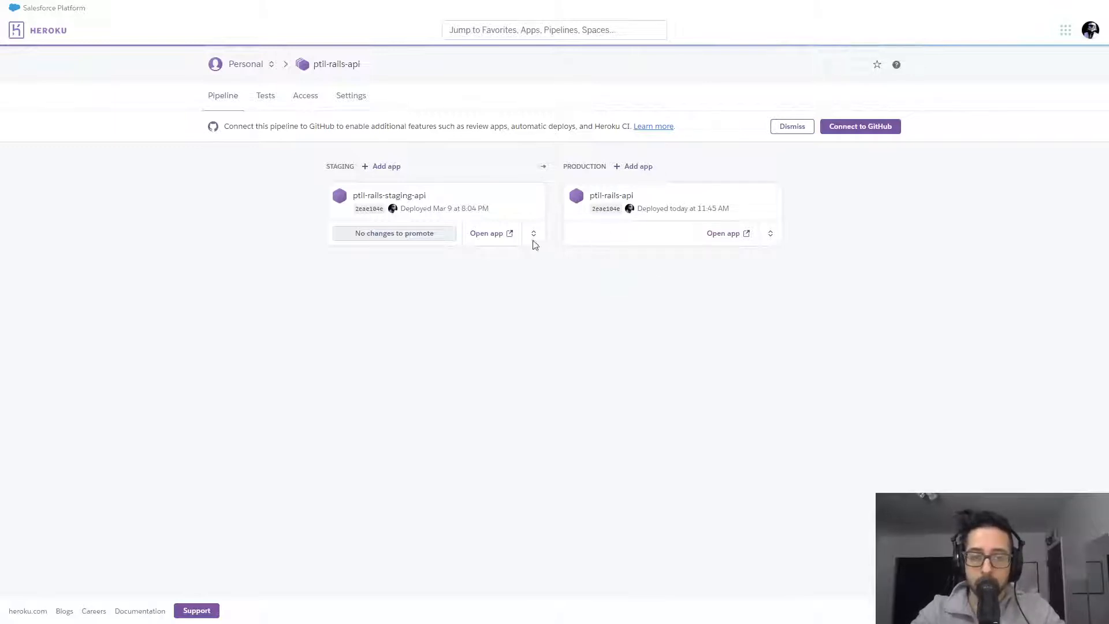
mouse_move(496, 197)
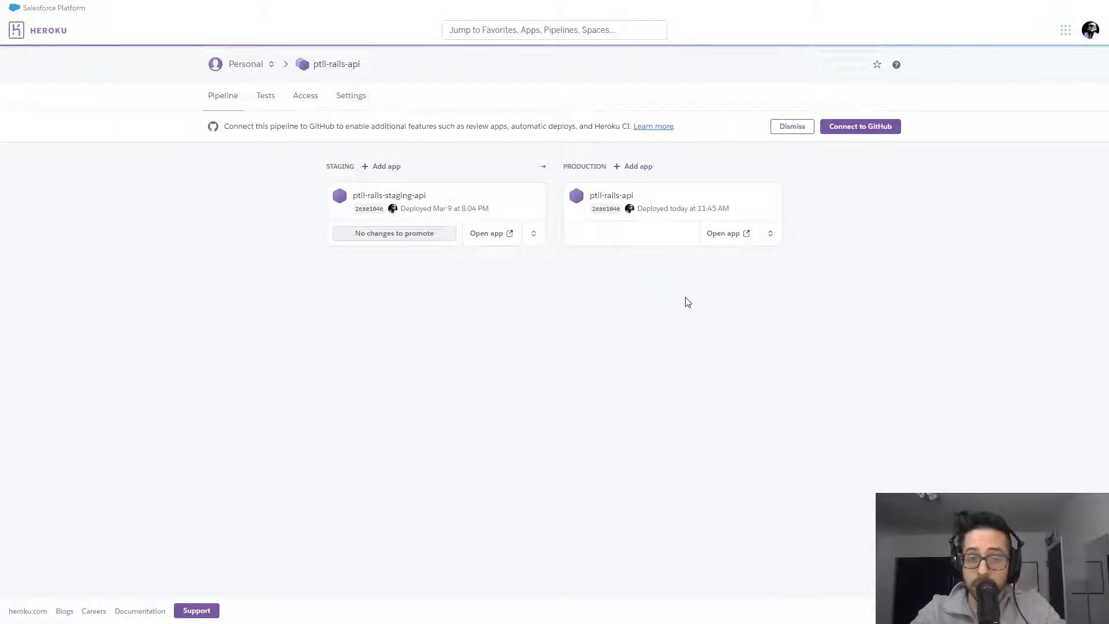
mouse_move(736, 327)
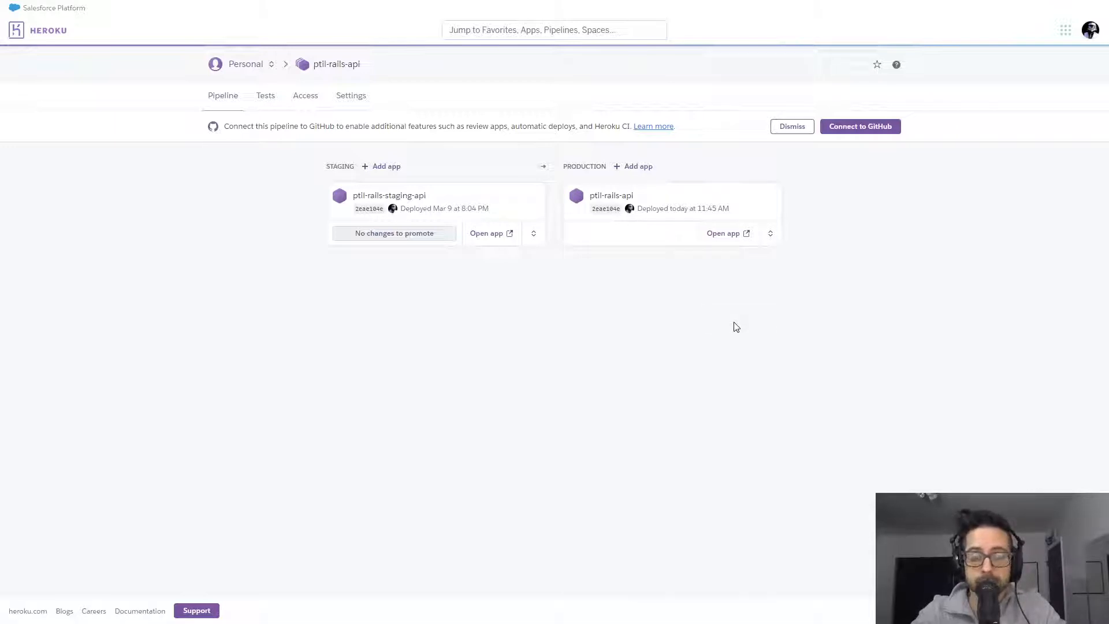
mouse_move(666, 286)
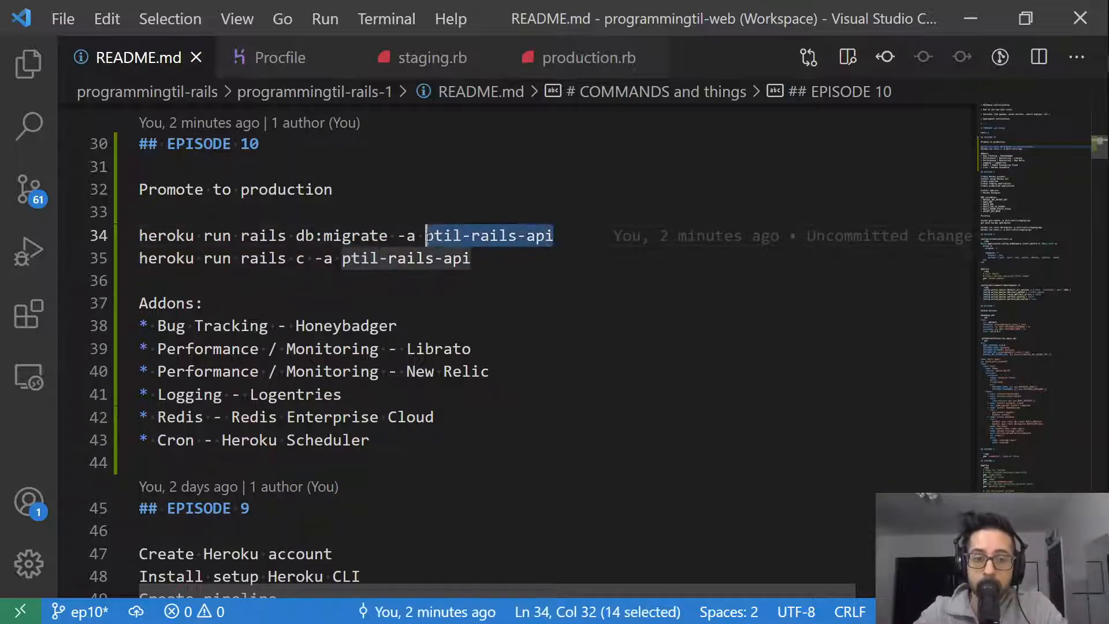
Place the cursor in the Episode 10 README command lines listing the app's add-ons
left_click(556, 236)
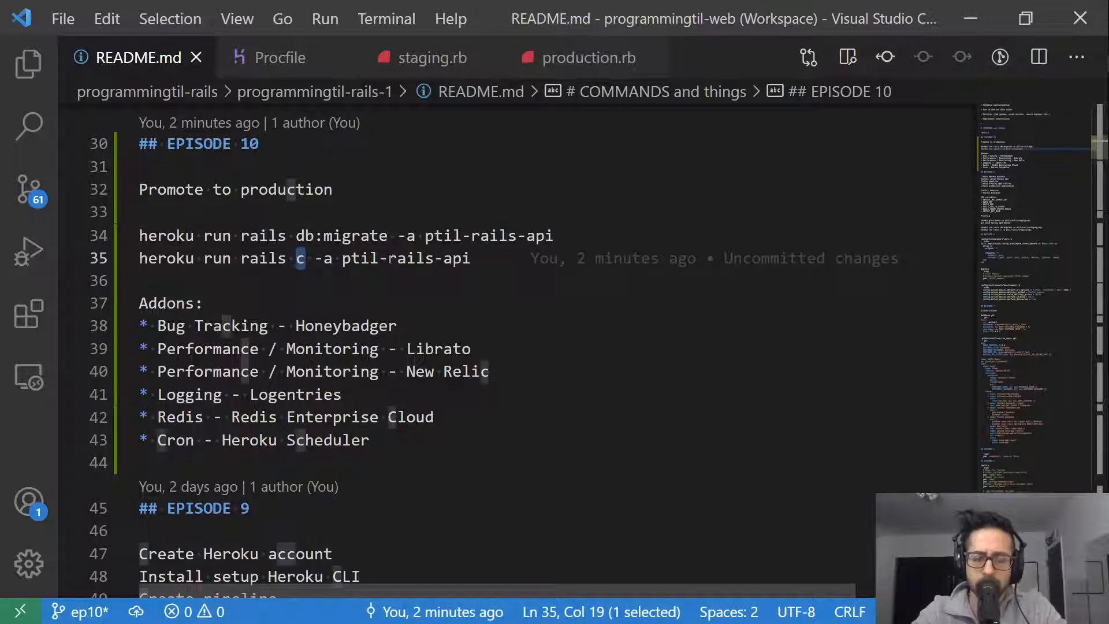
left_click(469, 258)
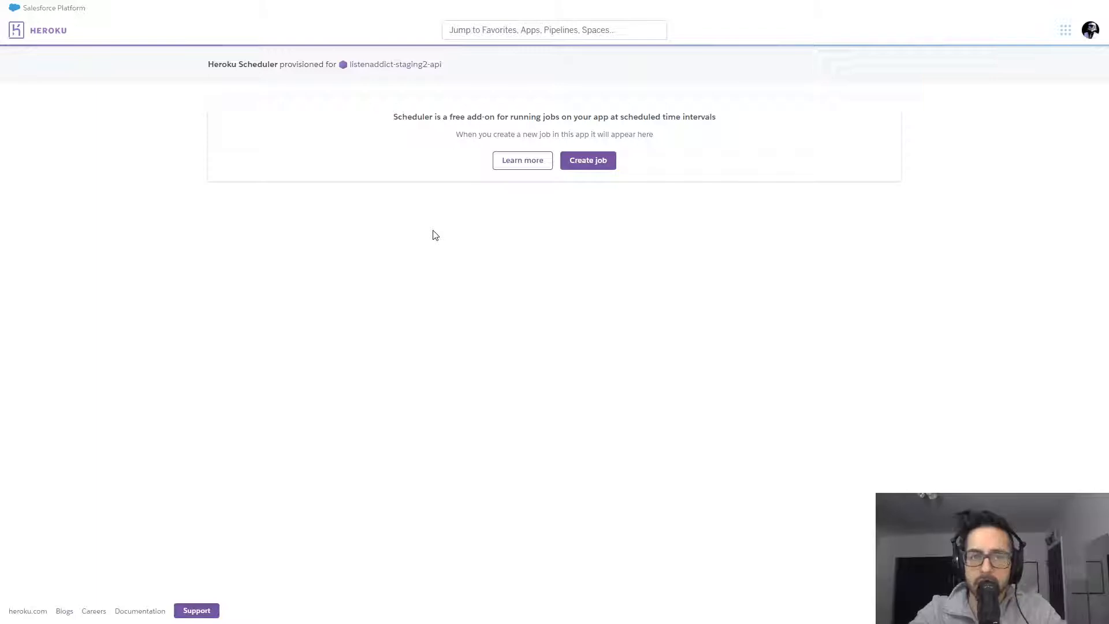
Draft a new Scheduler job with an 'Every hour at...' schedule, then discard it unsaved
left_click(587, 159)
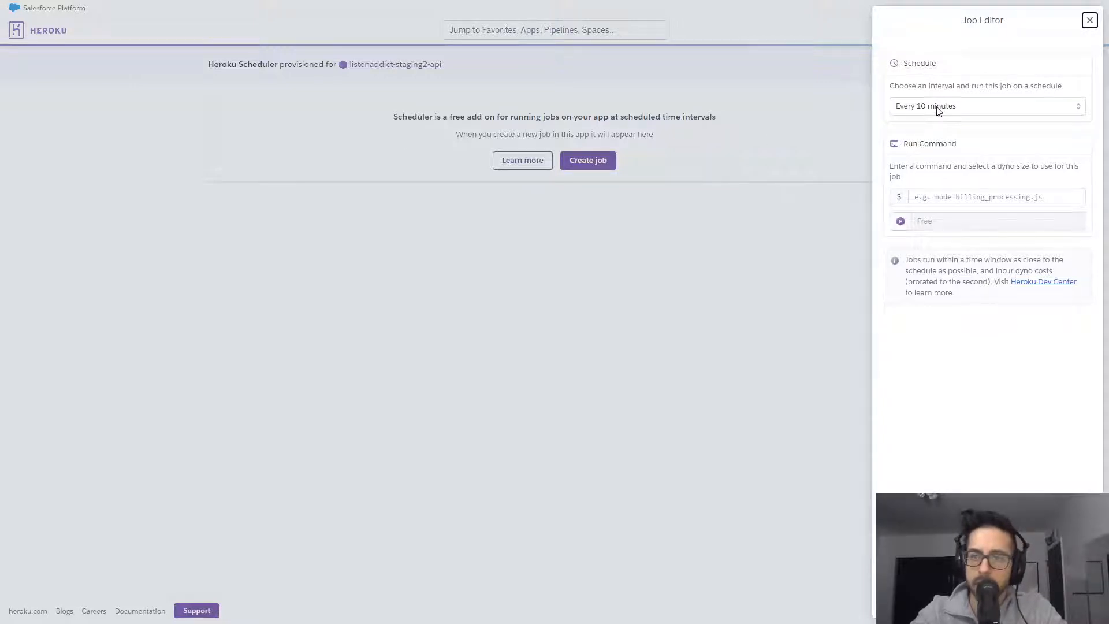
left_click(987, 105)
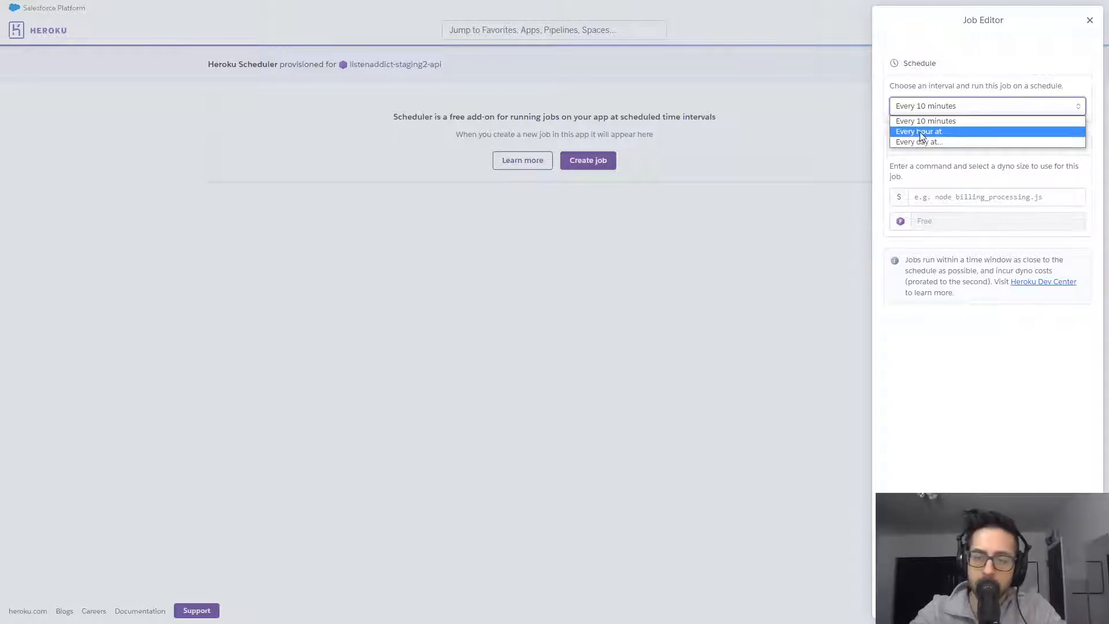
left_click(919, 130)
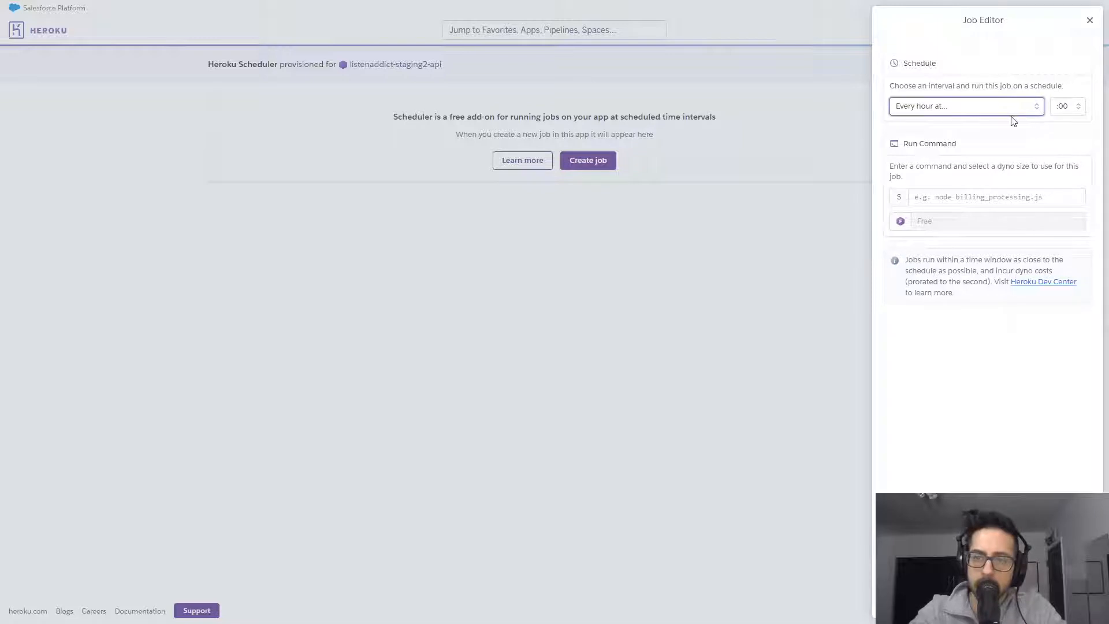
left_click(966, 105)
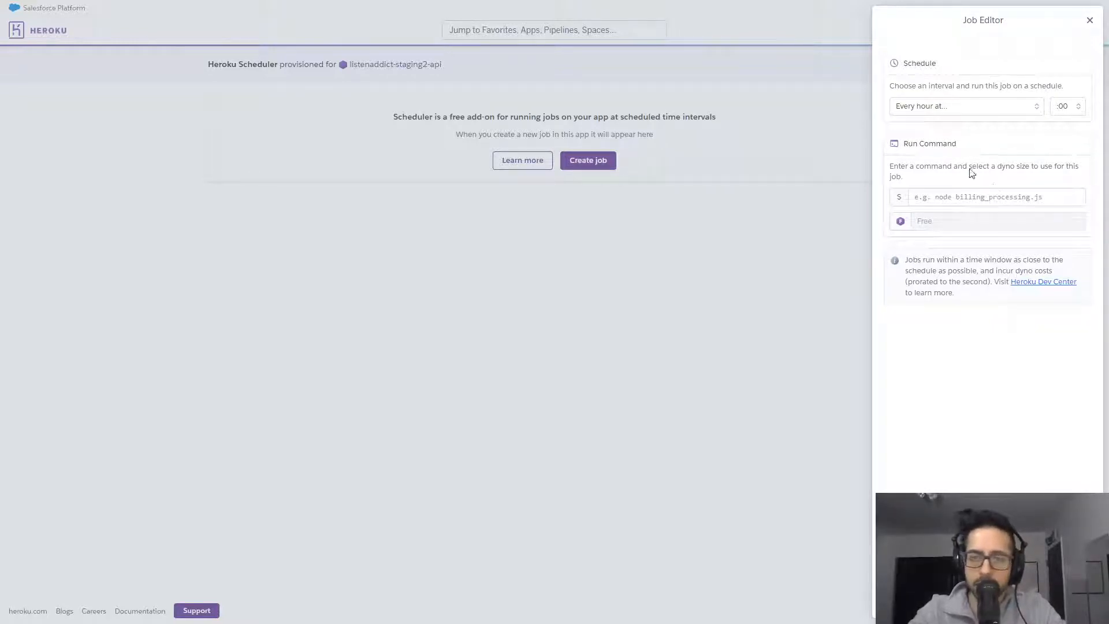
left_click(995, 196)
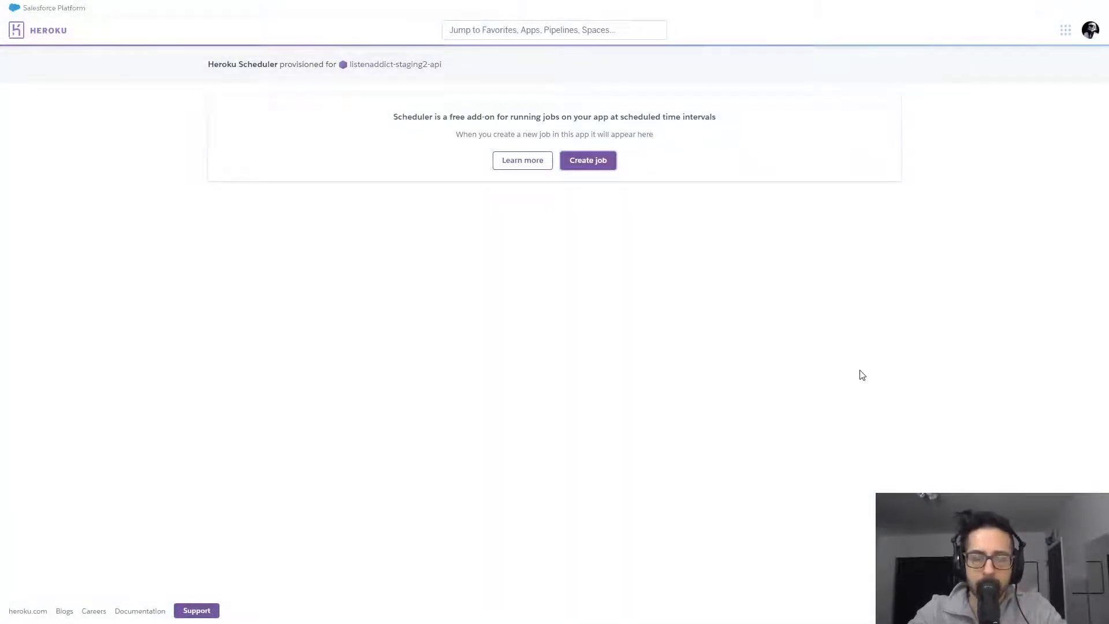
mouse_move(652, 267)
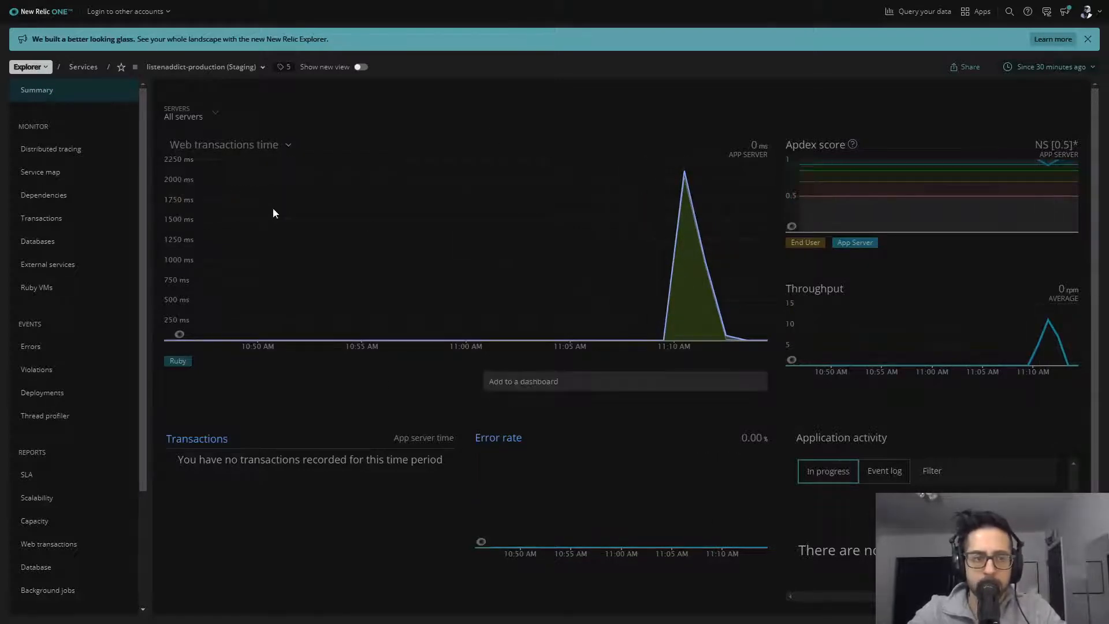
mouse_move(602, 302)
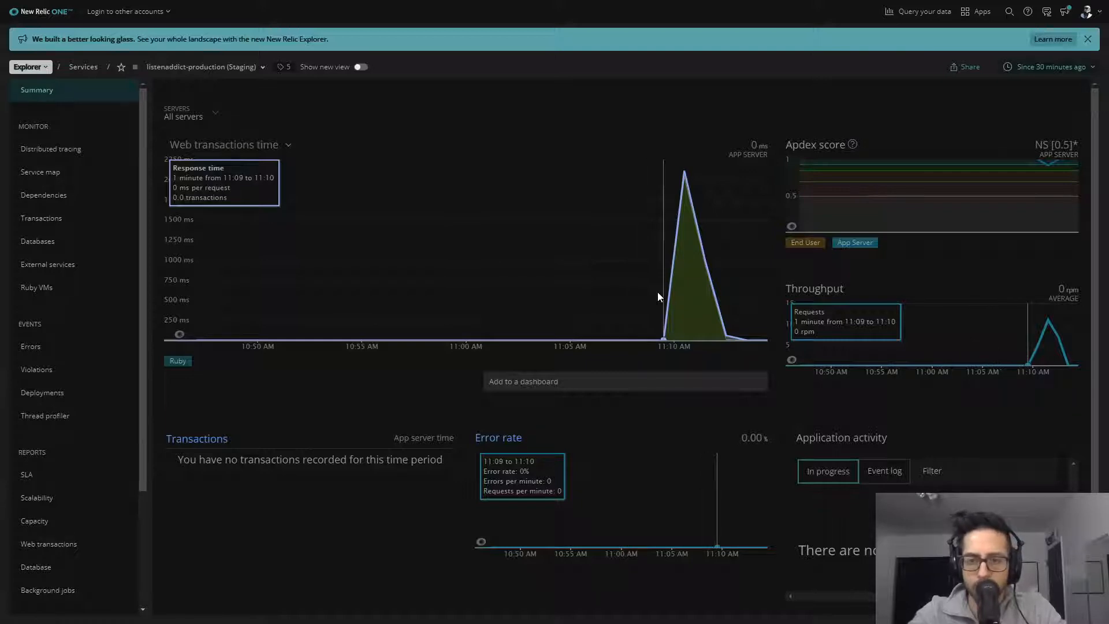
mouse_move(556, 261)
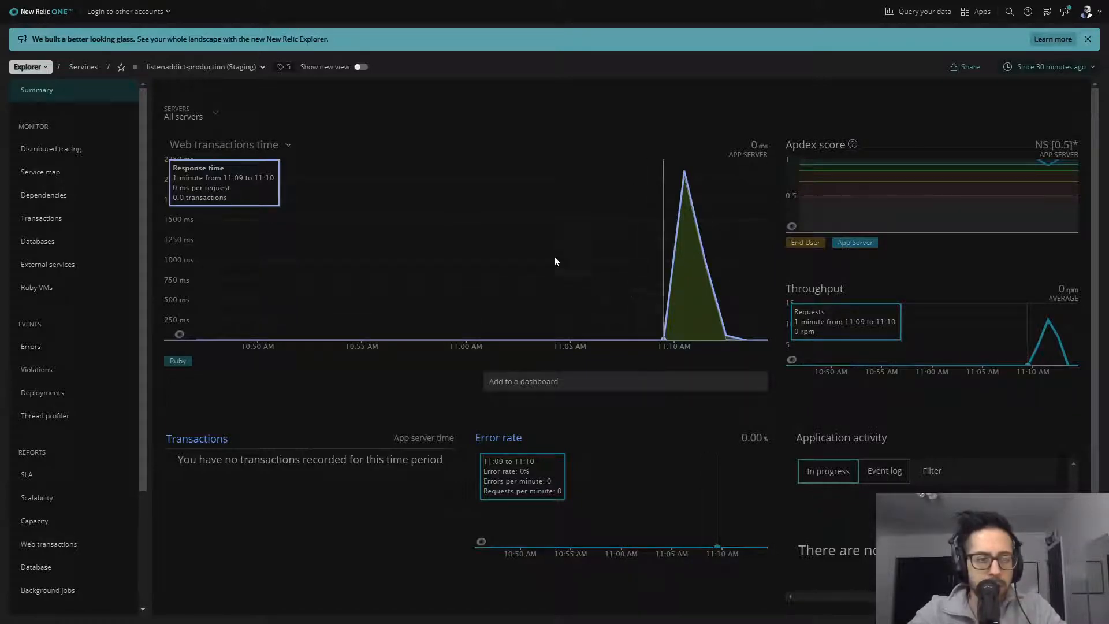
mouse_move(42, 219)
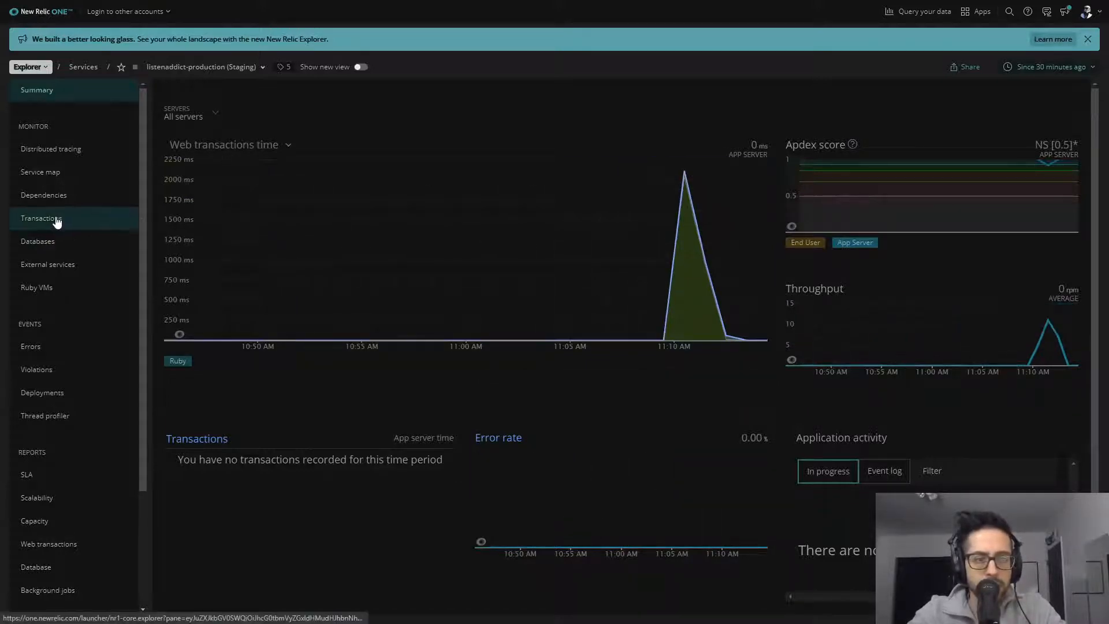
View the web transactions, the Api::V1::TalksController#index breakdown, then the Databases view
left_click(41, 218)
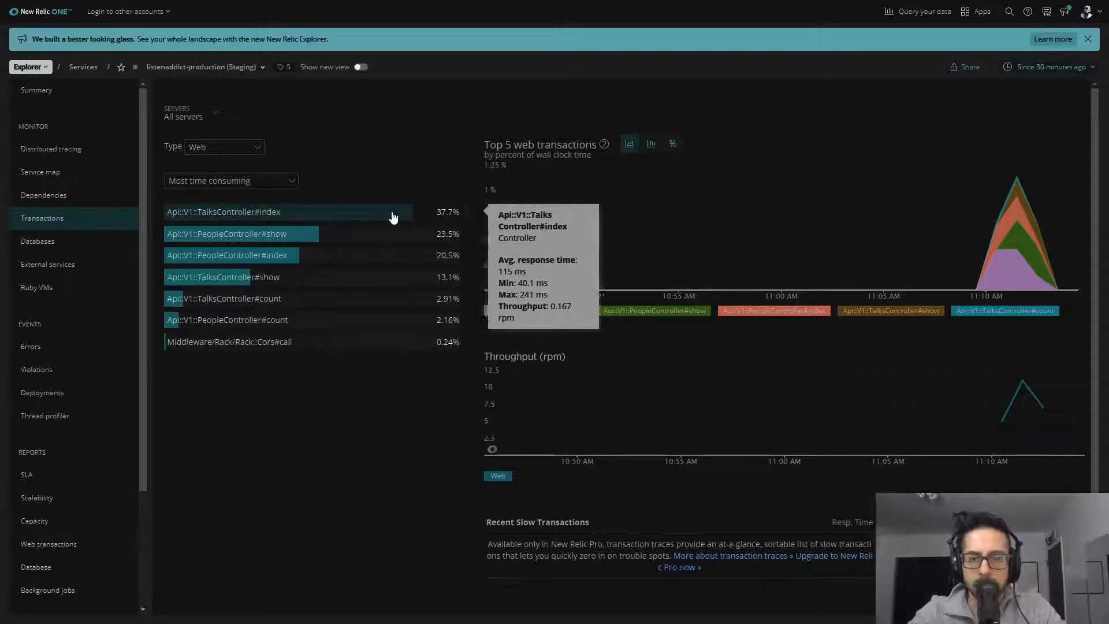
left_click(223, 212)
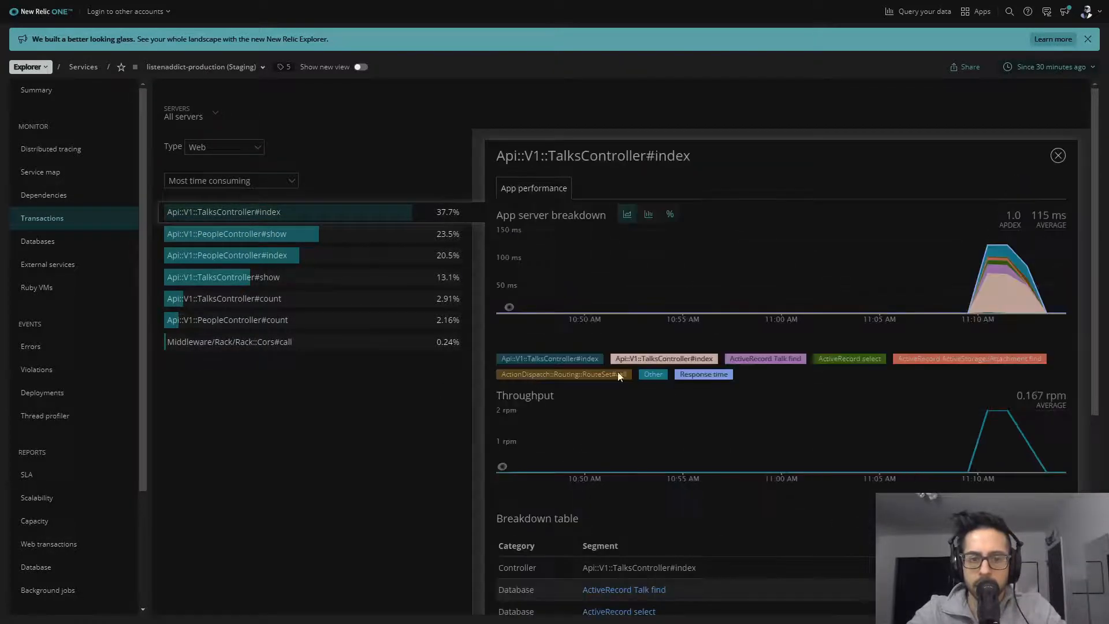
mouse_move(872, 383)
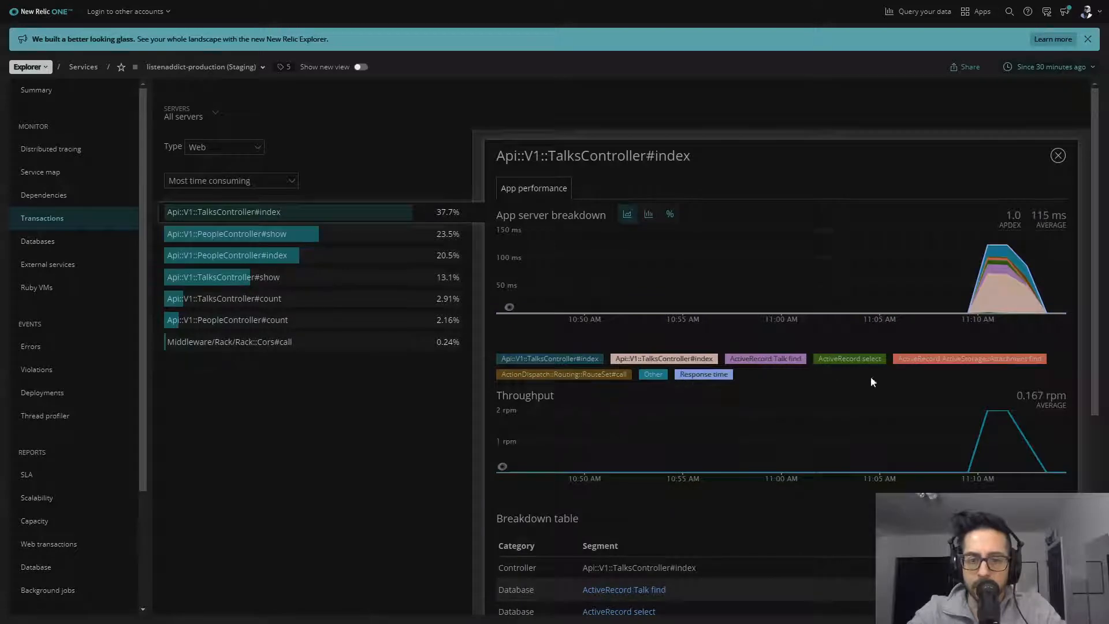
scroll("down", 3)
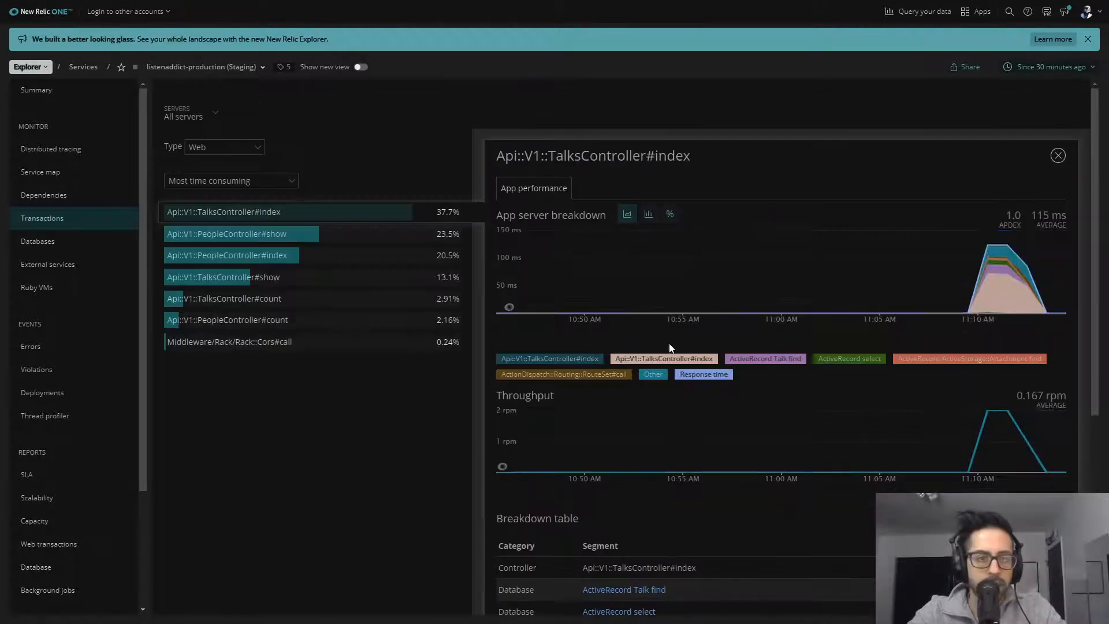
mouse_move(332, 321)
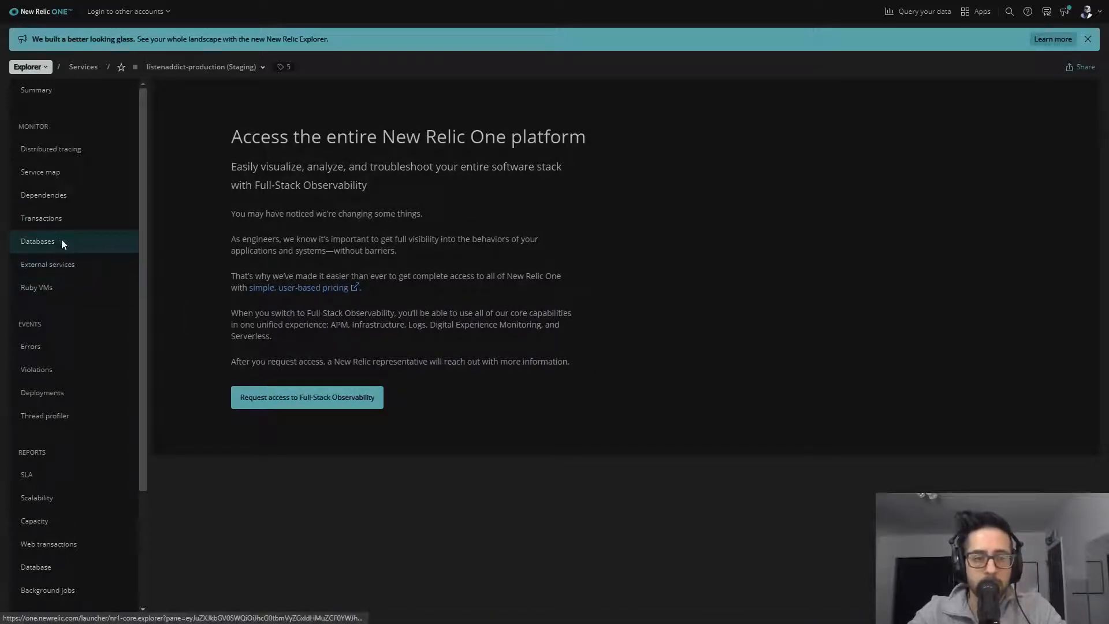
left_click(41, 218)
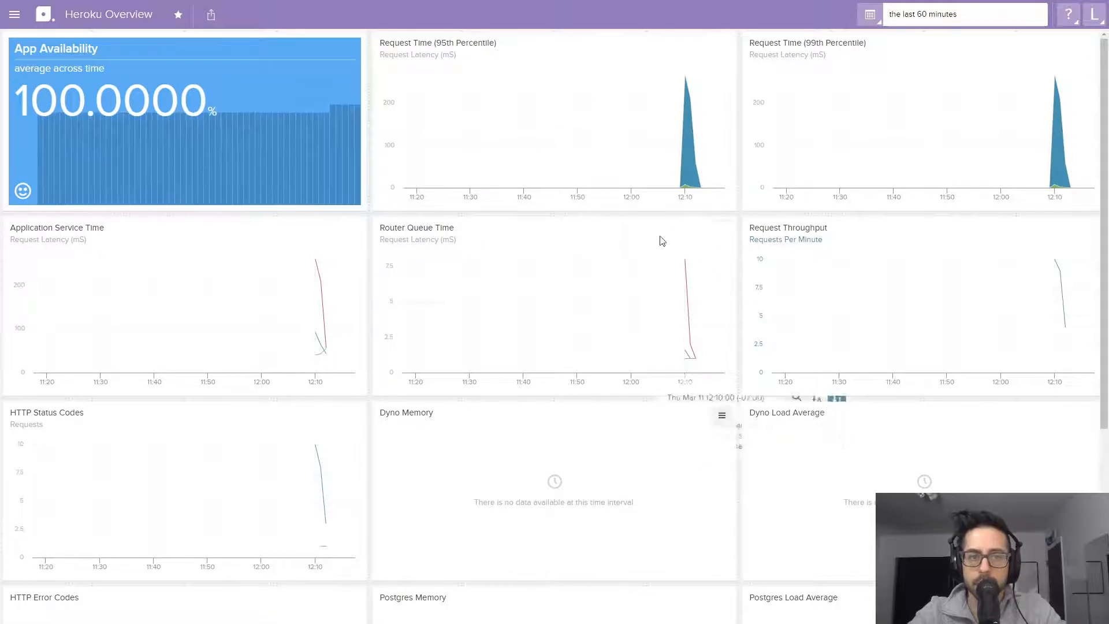
Scroll down the Heroku Overview dashboard through the latency and throughput charts
scroll("down", 3)
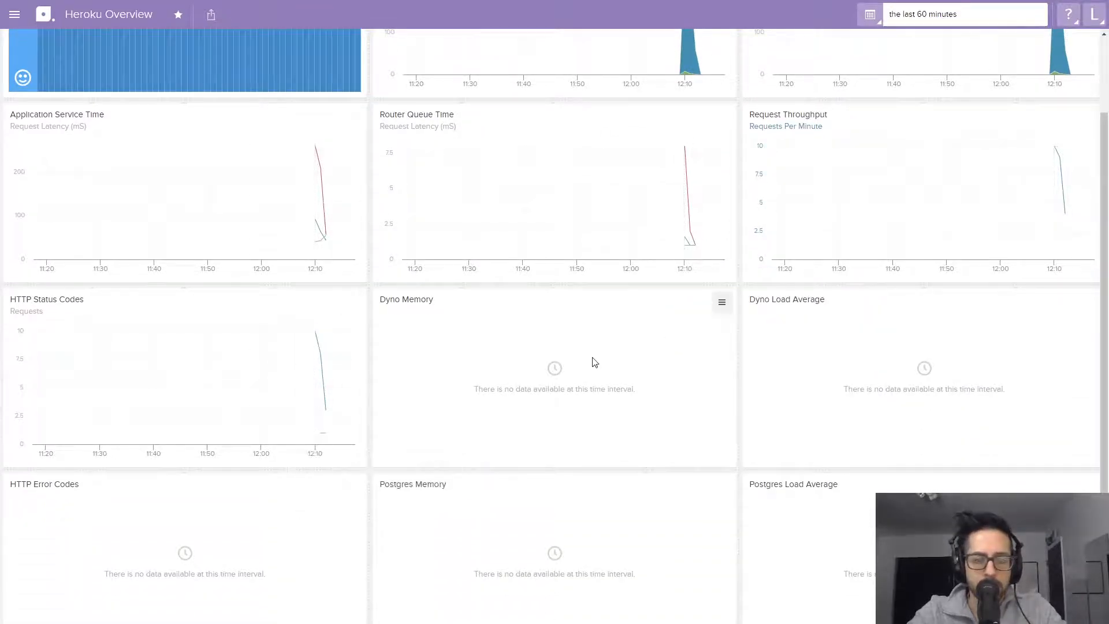
scroll("down", 3)
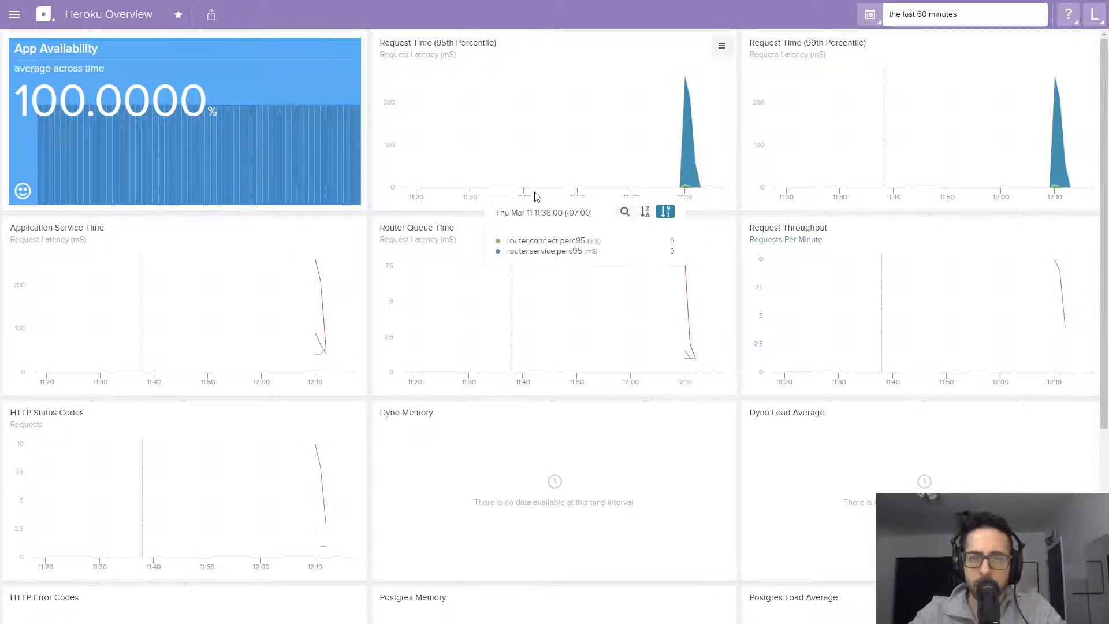
mouse_move(736, 230)
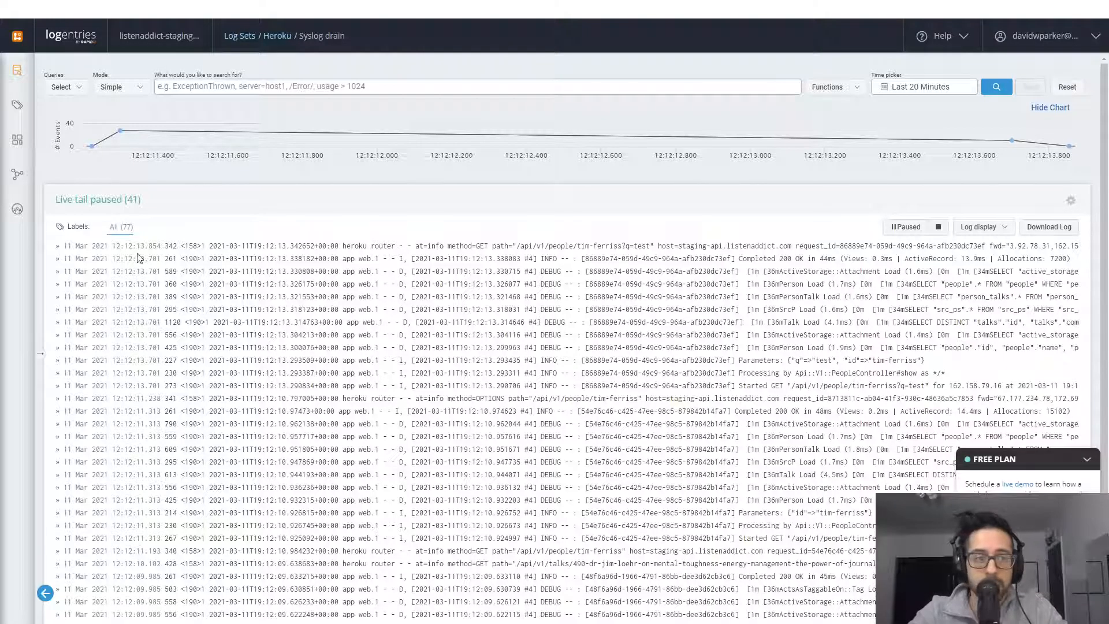
mouse_move(218, 308)
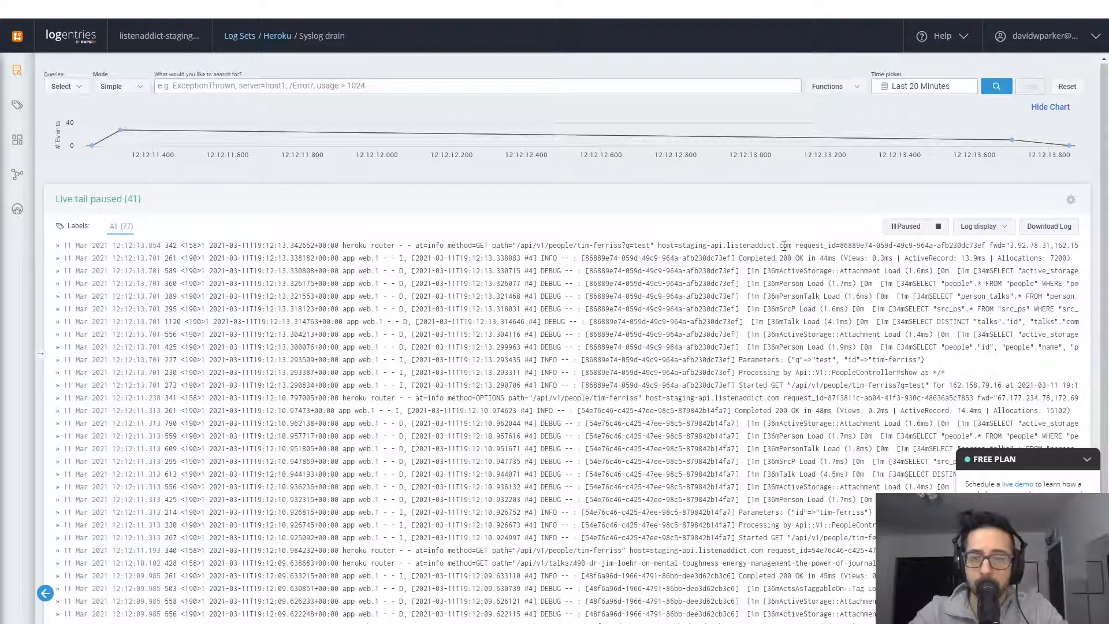
scroll("down", 3)
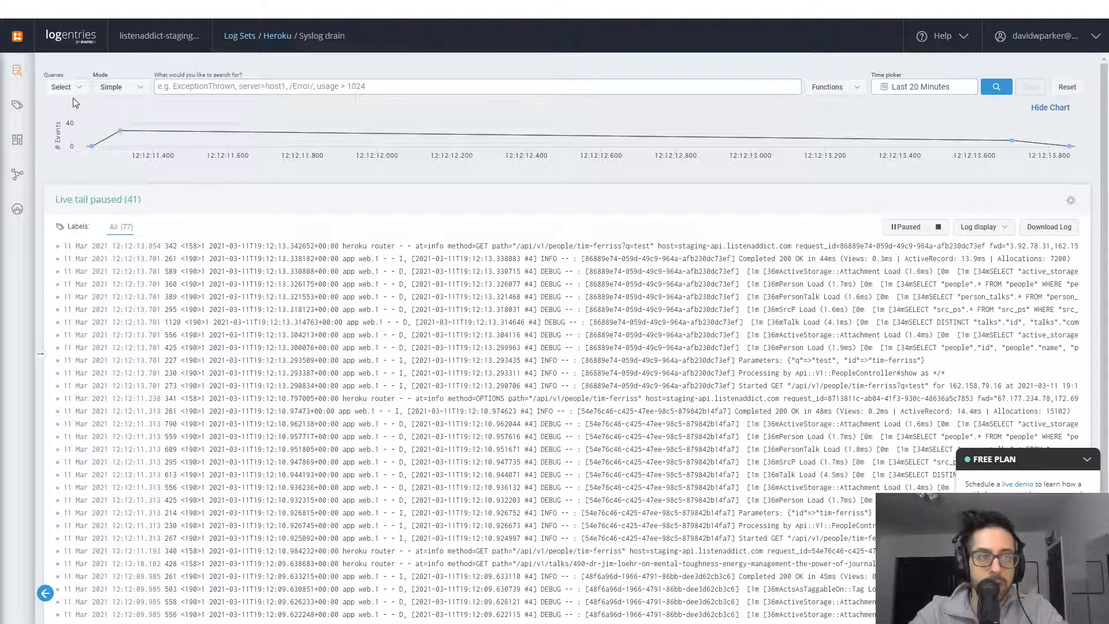
mouse_move(17, 175)
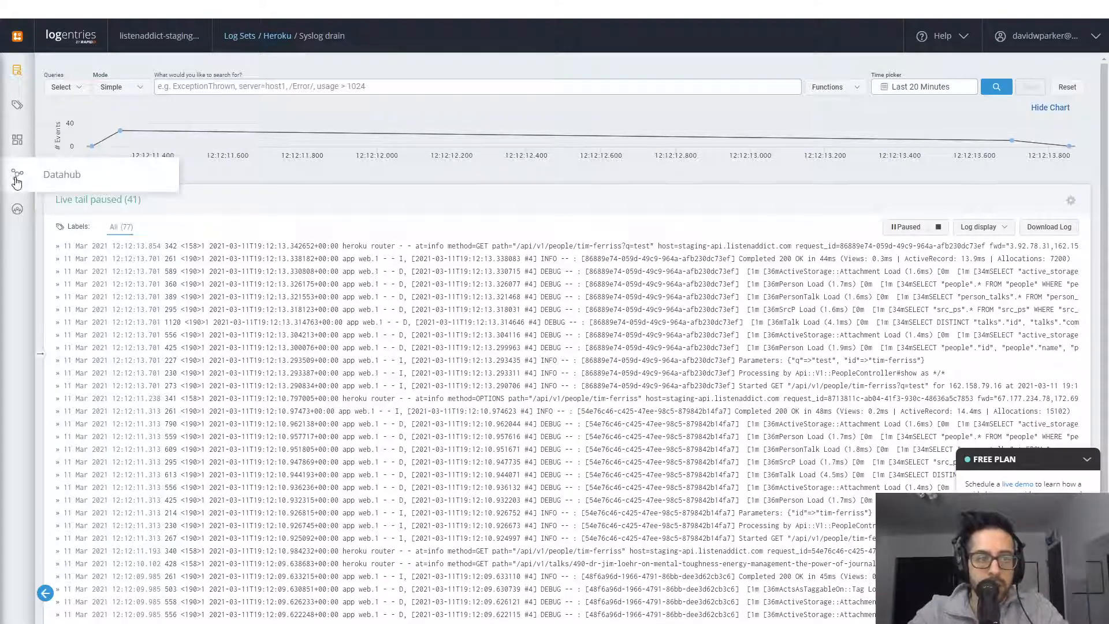
left_click(17, 105)
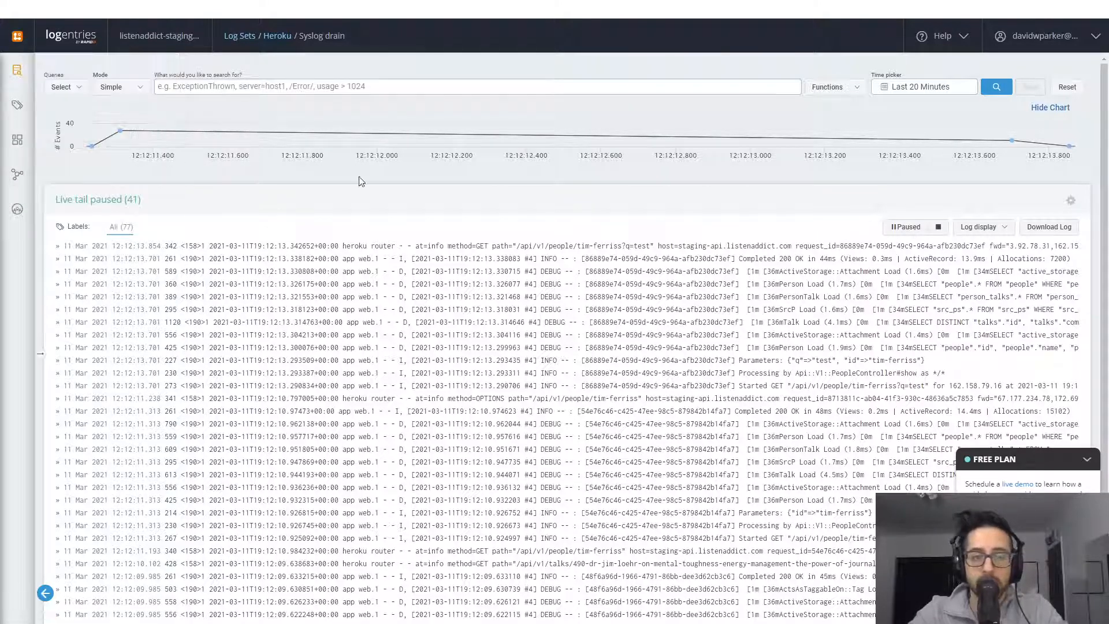
mouse_move(650, 204)
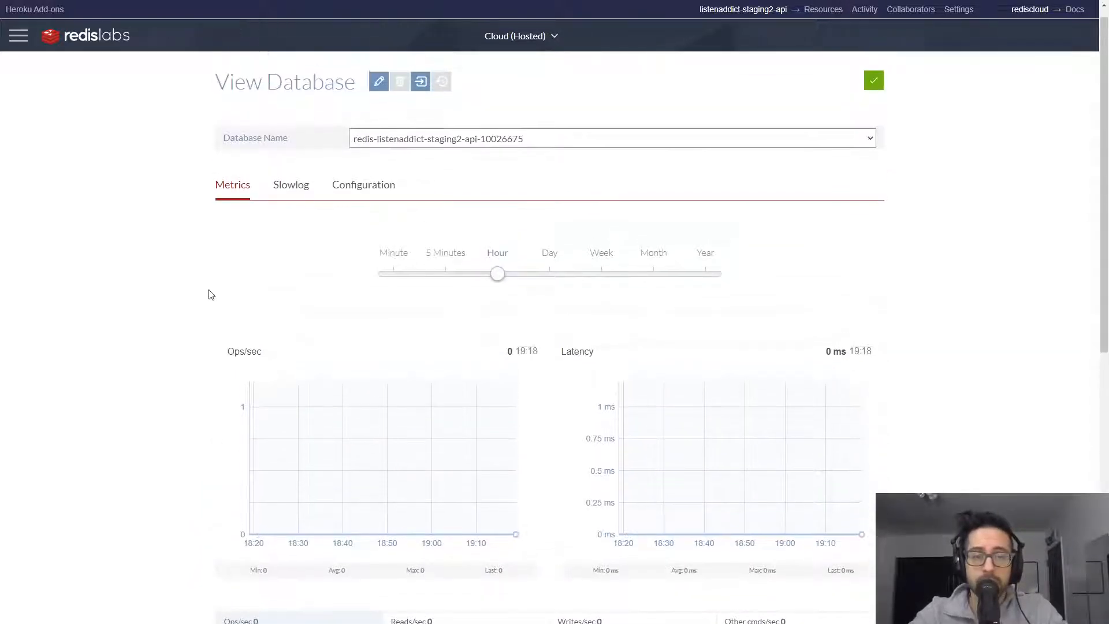
mouse_move(290, 185)
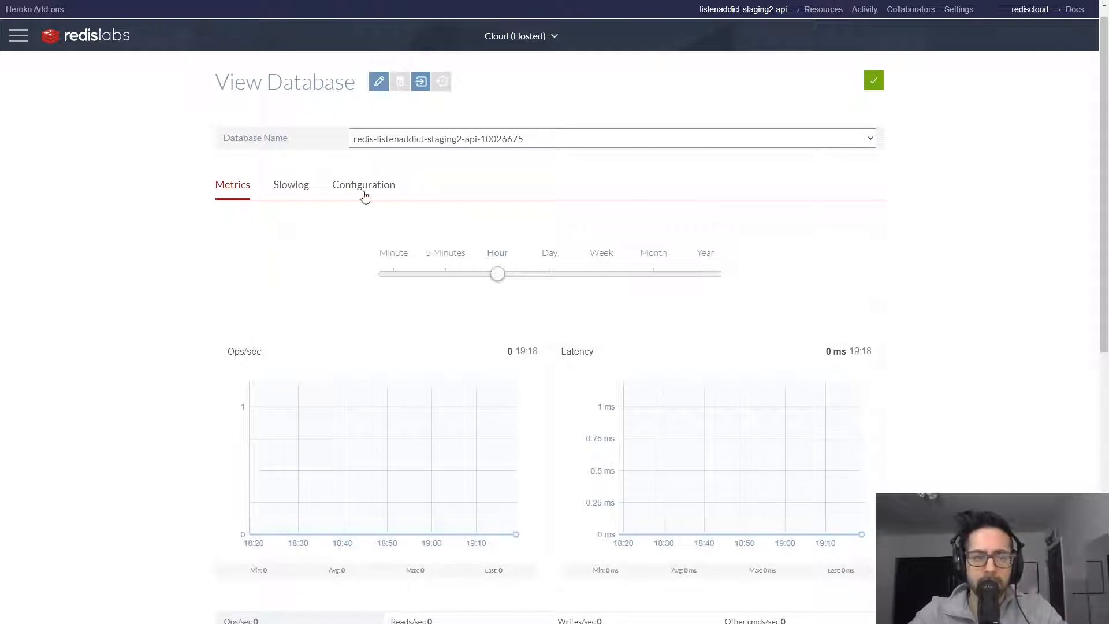
Review the database's 30MB AWS us-east-1 configuration, then return to its metrics graphs
left_click(363, 185)
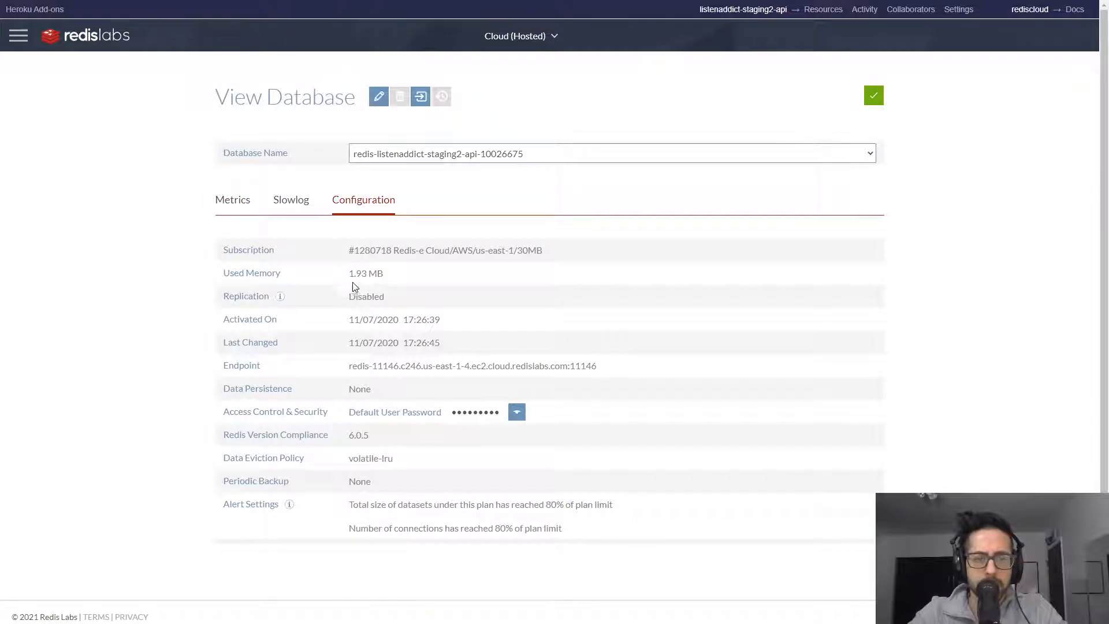
mouse_move(539, 260)
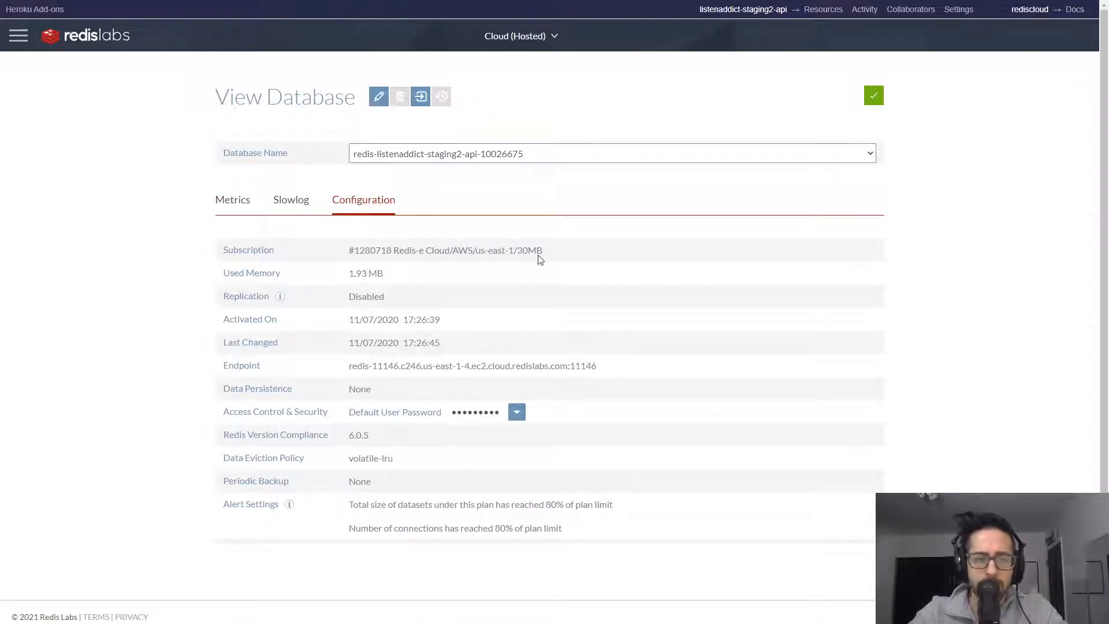
double_click(529, 250)
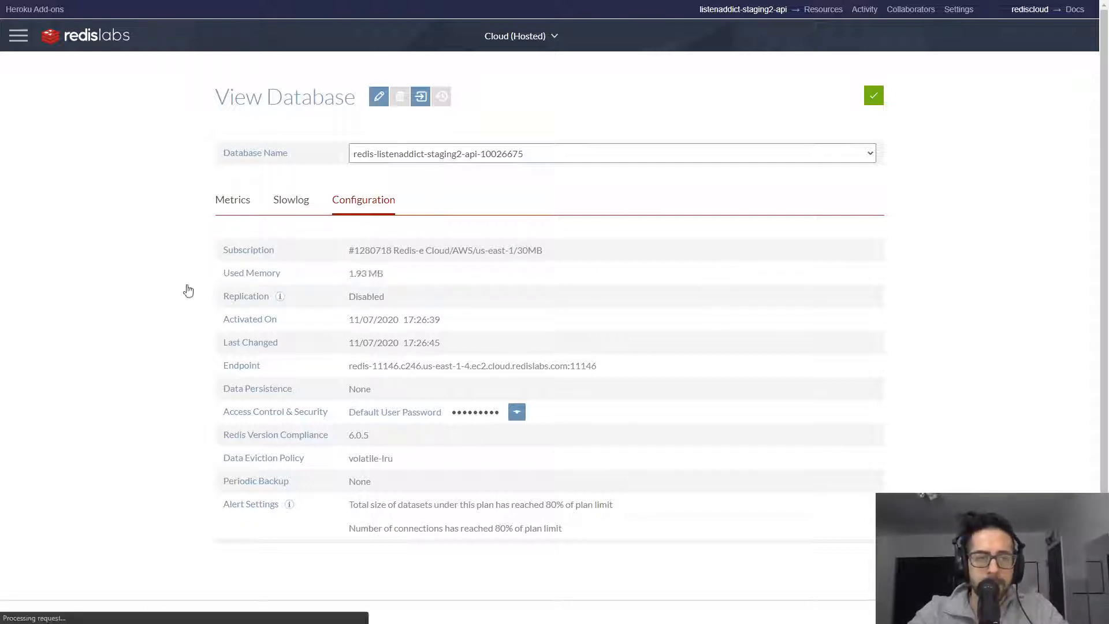
left_click(232, 200)
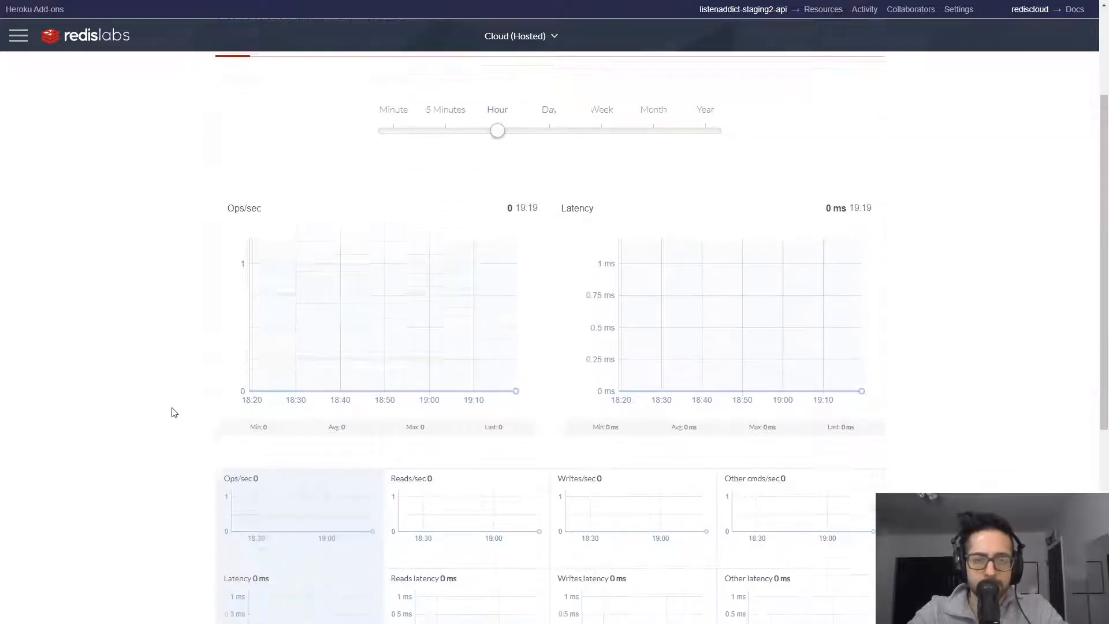
scroll("down", 3)
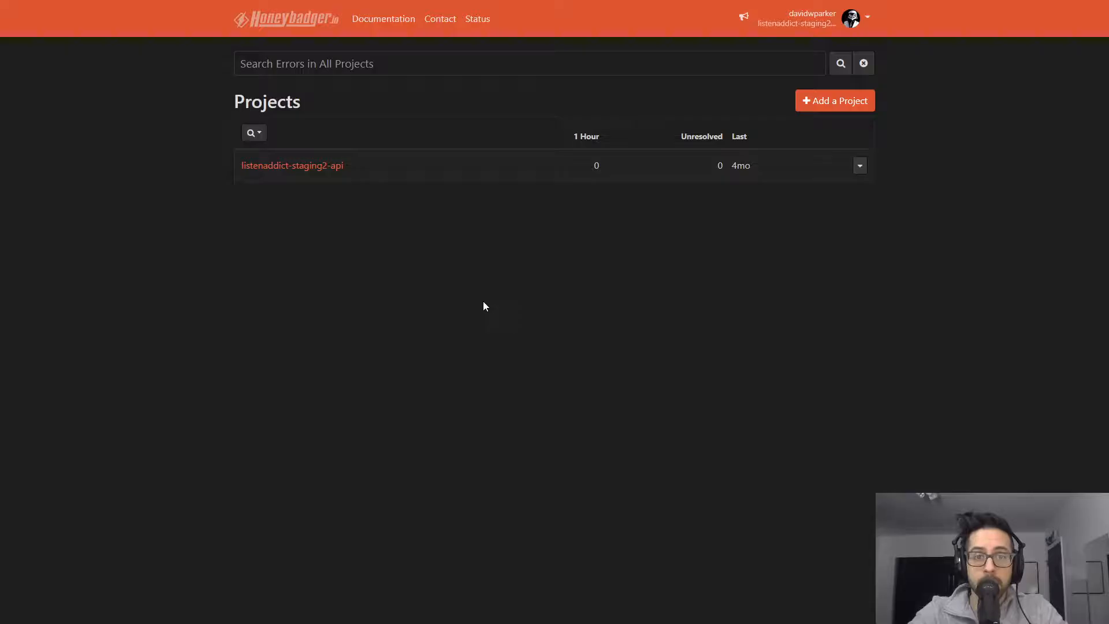
mouse_move(397, 239)
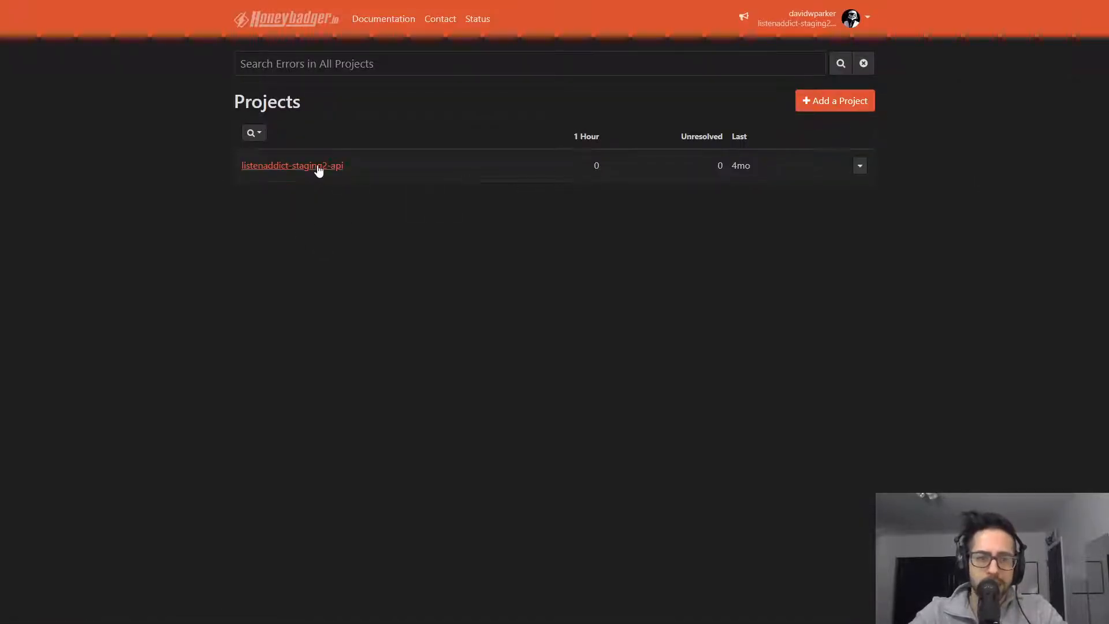
Open the listenaddict-staging2-api project from the Honeybadger projects list
left_click(292, 165)
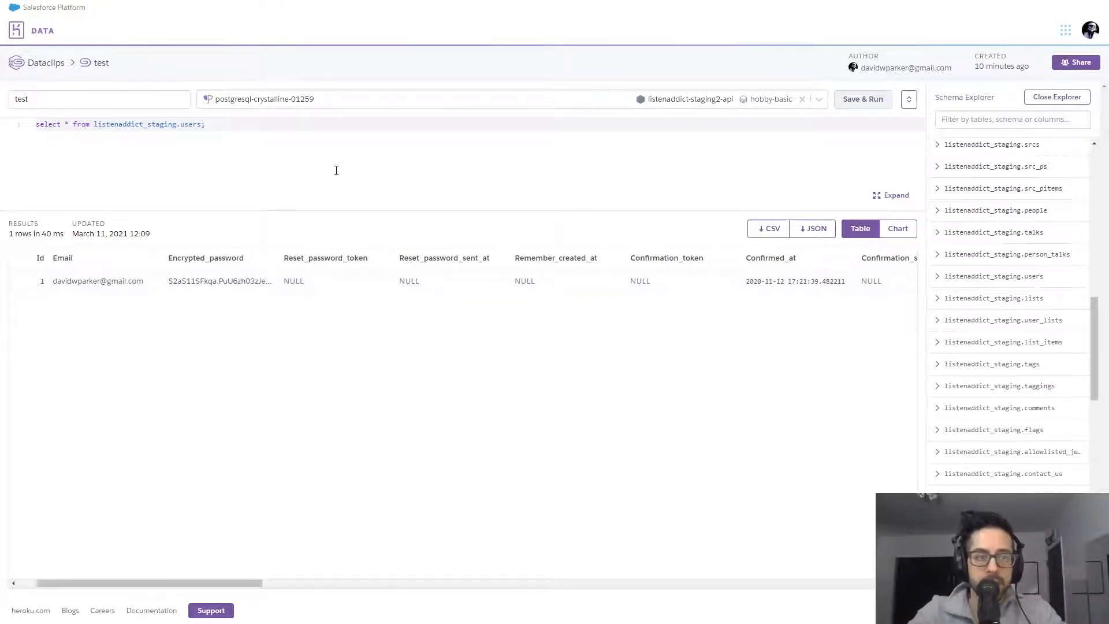
mouse_move(316, 227)
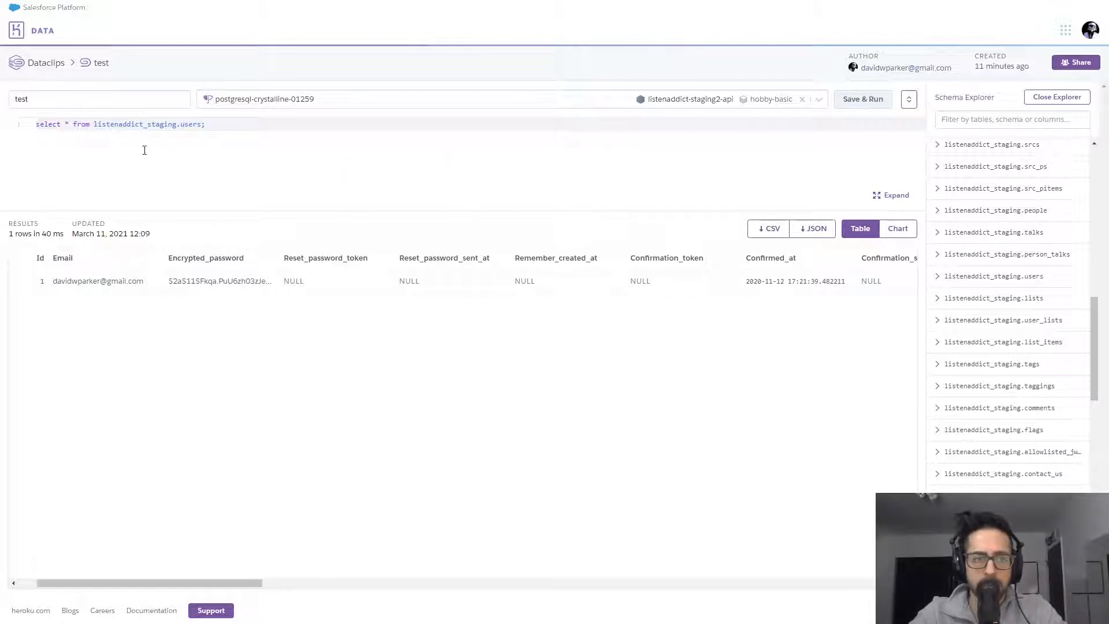
left_click(99, 99)
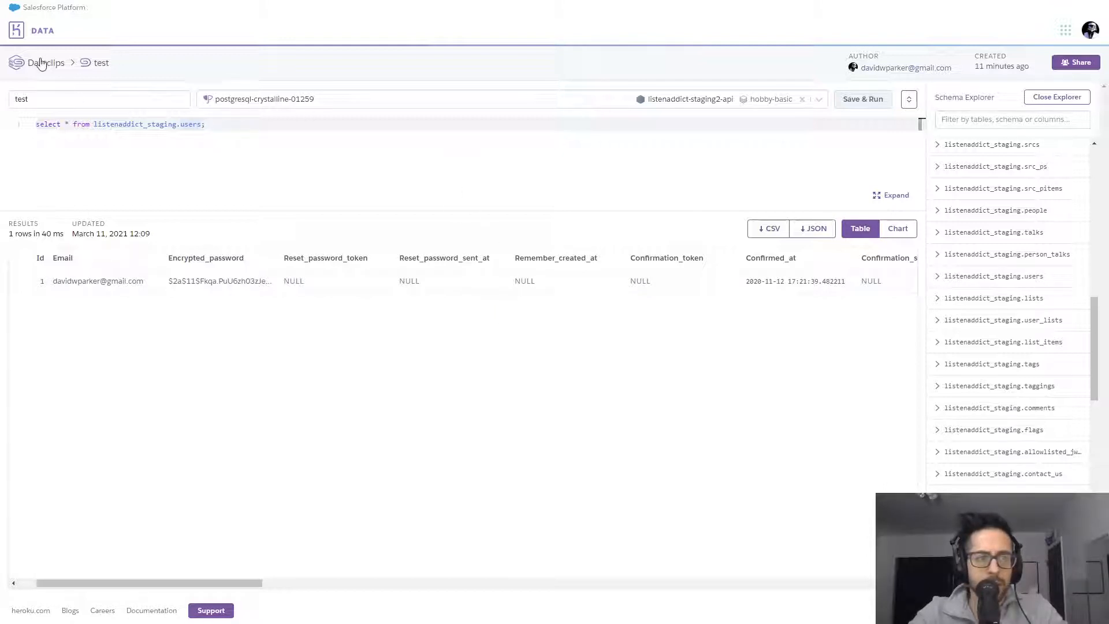
Return to the Dataclips list via the breadcrumb link
left_click(47, 62)
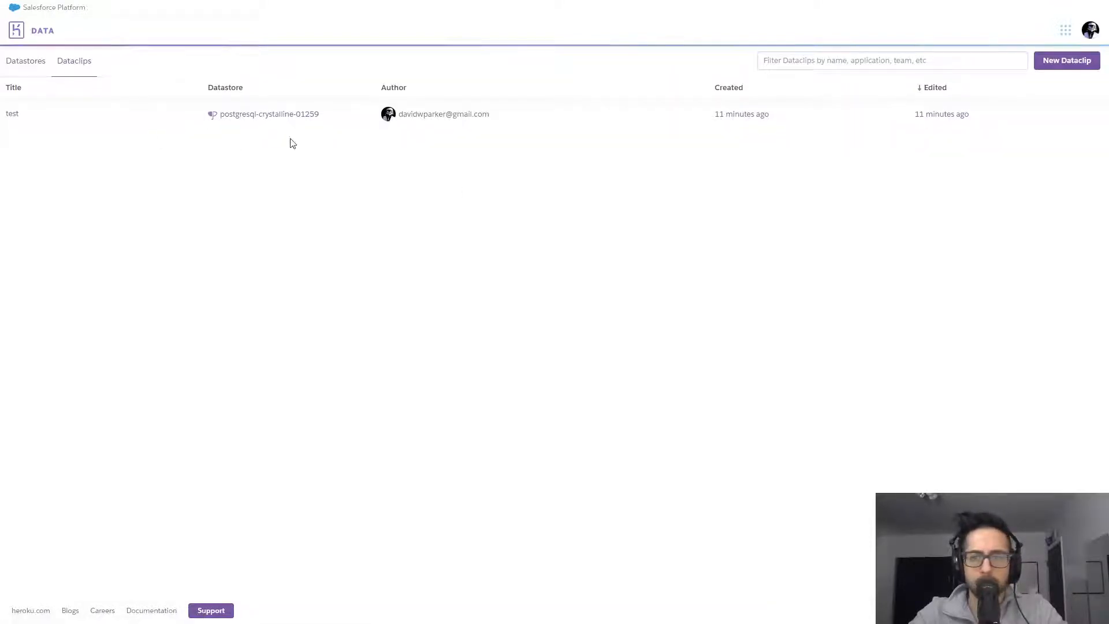
mouse_move(24, 60)
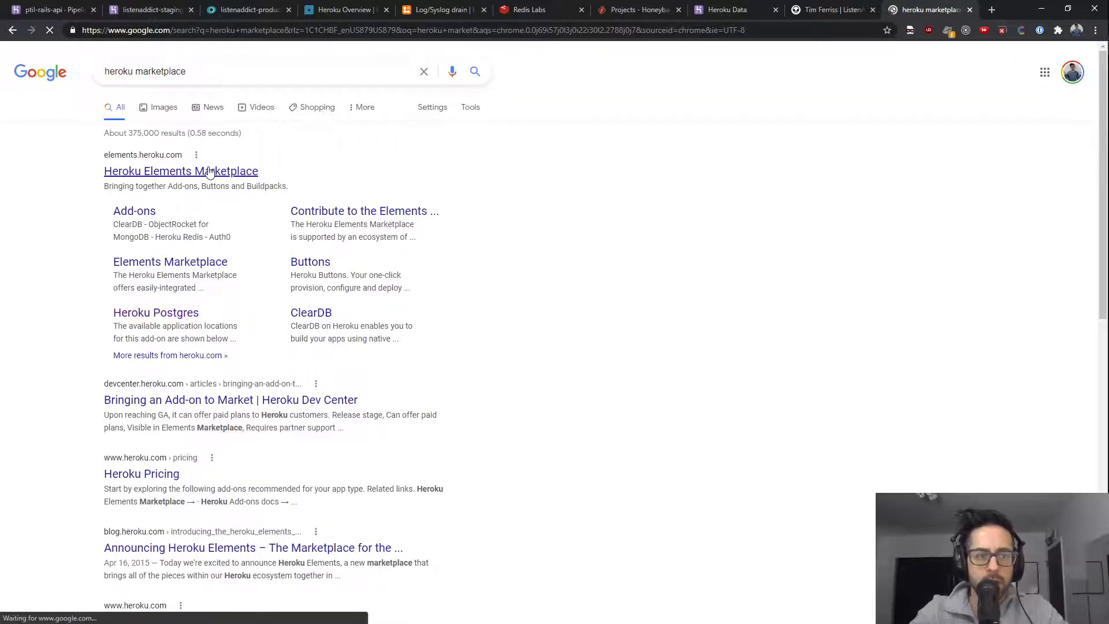
Open the Elements Marketplace add-ons catalogue and scroll through Email/SMS and Caching
left_click(181, 171)
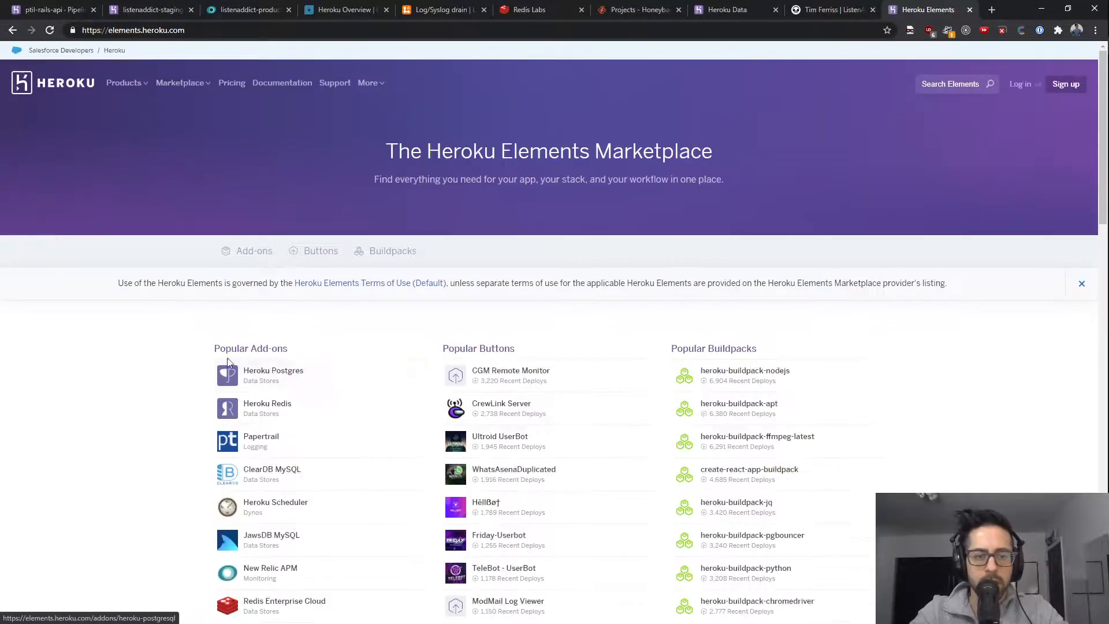
scroll("down", 3)
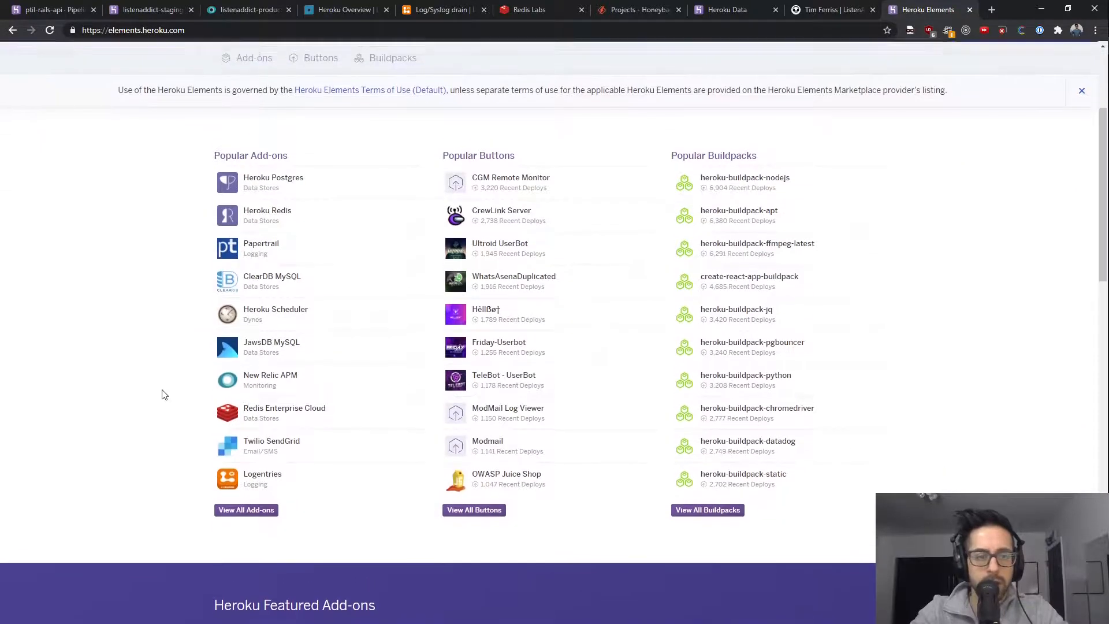
left_click(253, 58)
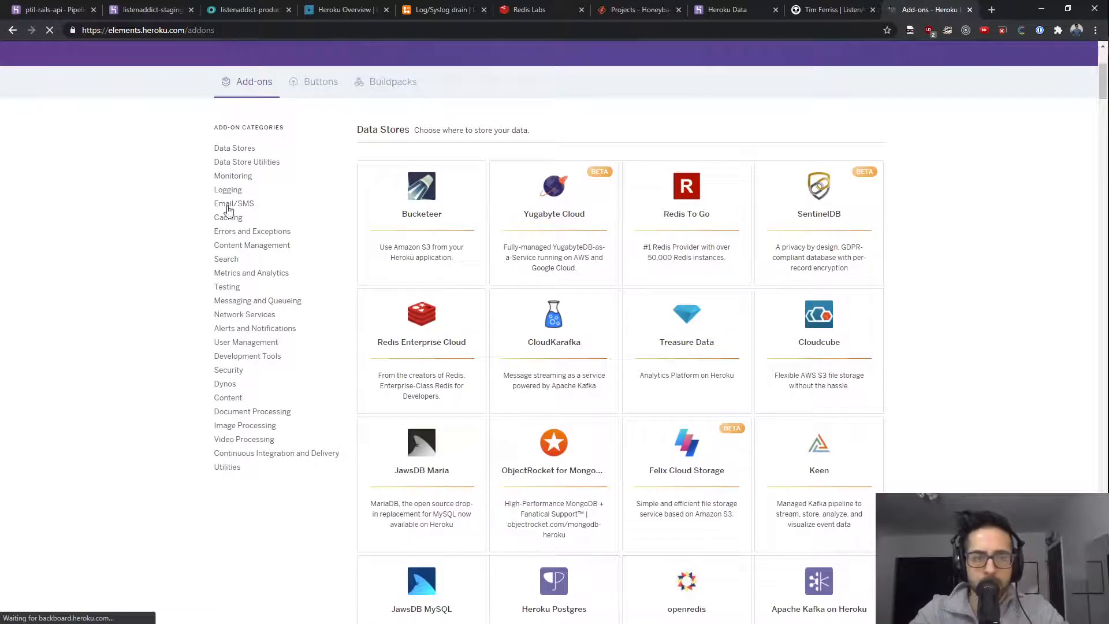
scroll("down", 3)
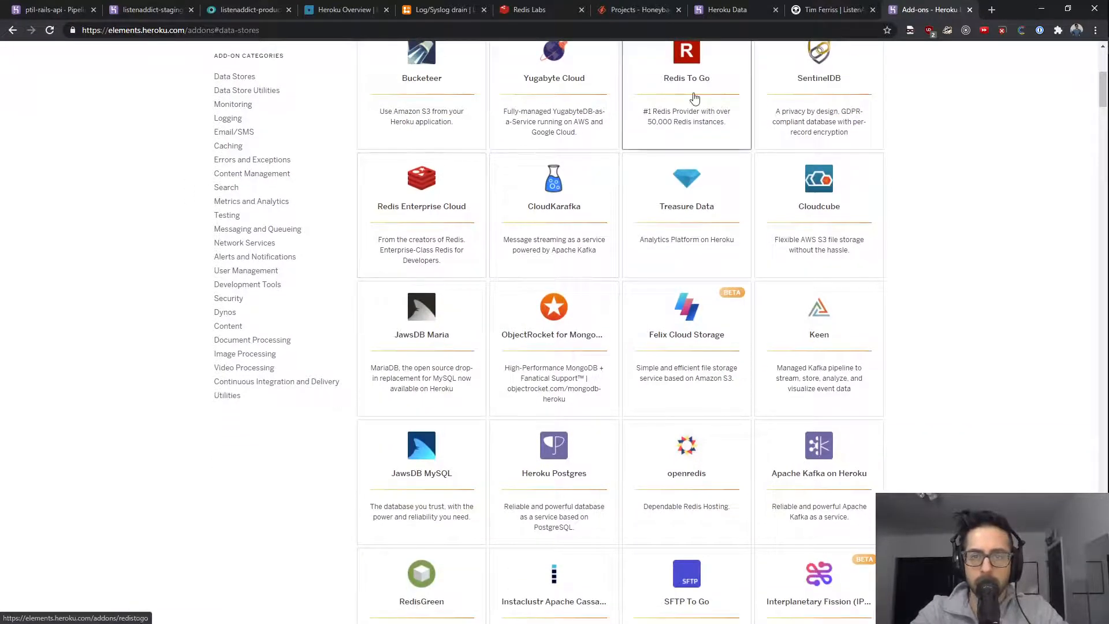
scroll("down", 3)
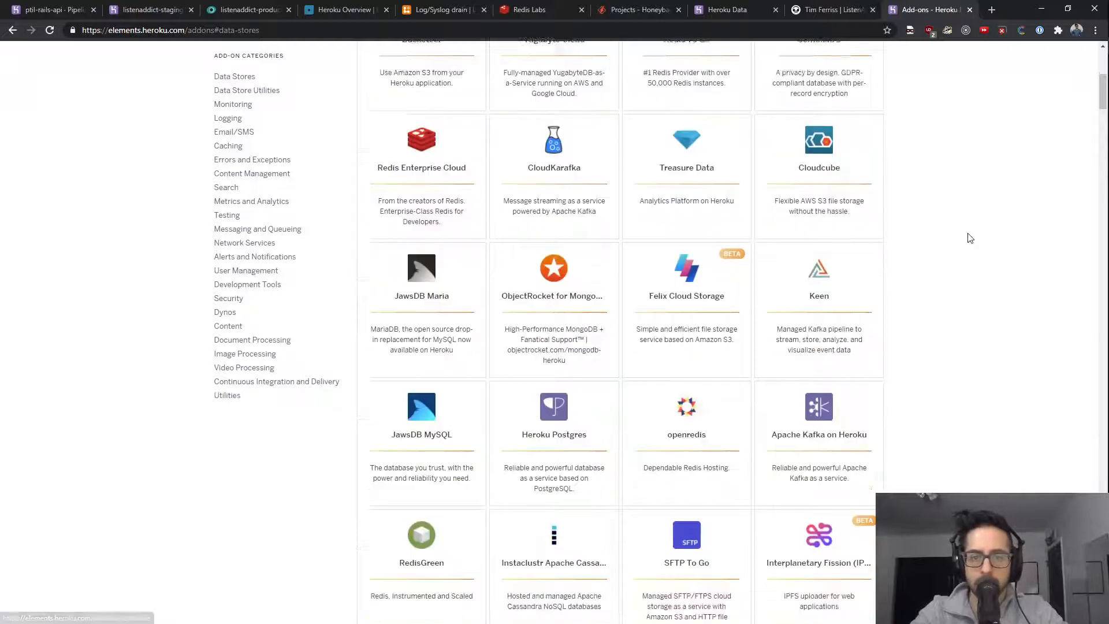
scroll("down", 3)
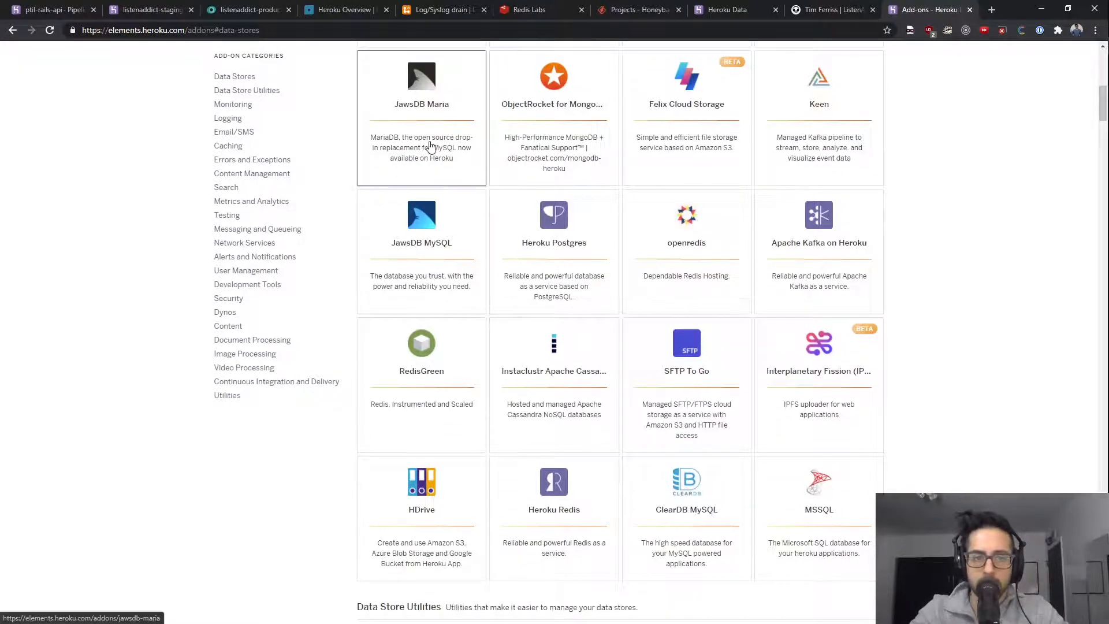
scroll("down", 3)
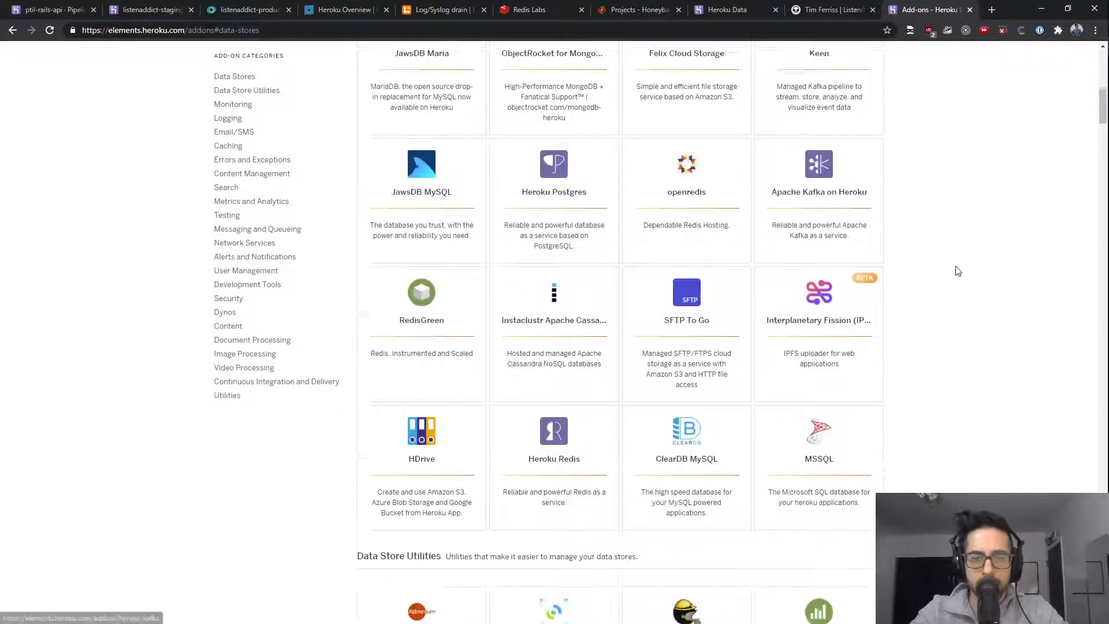
scroll("down", 3)
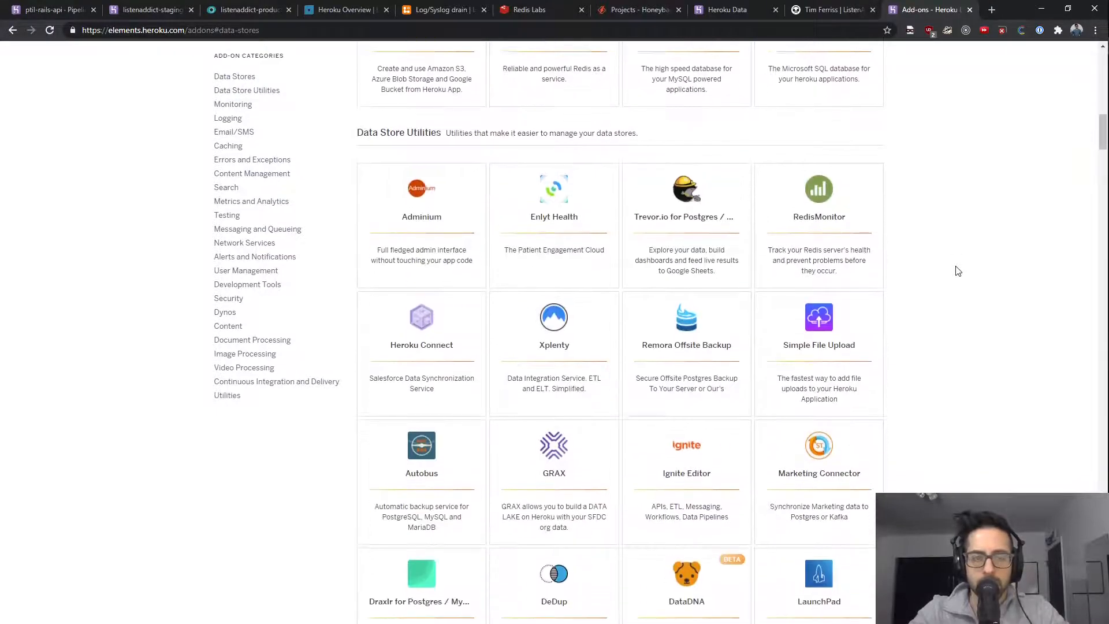
scroll("down", 3)
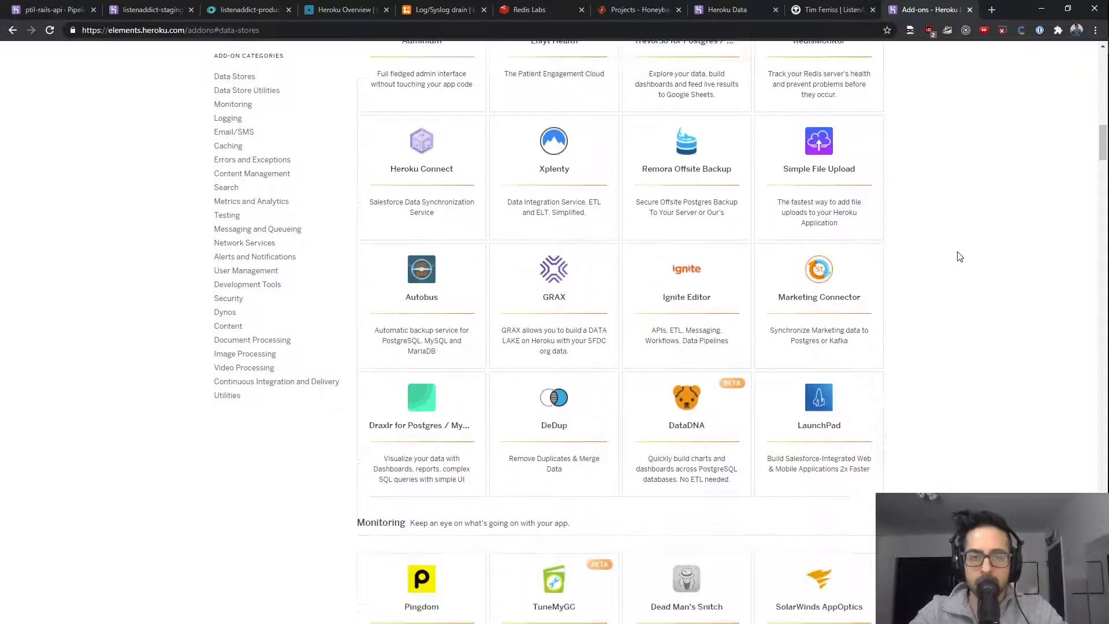
scroll("down", 3)
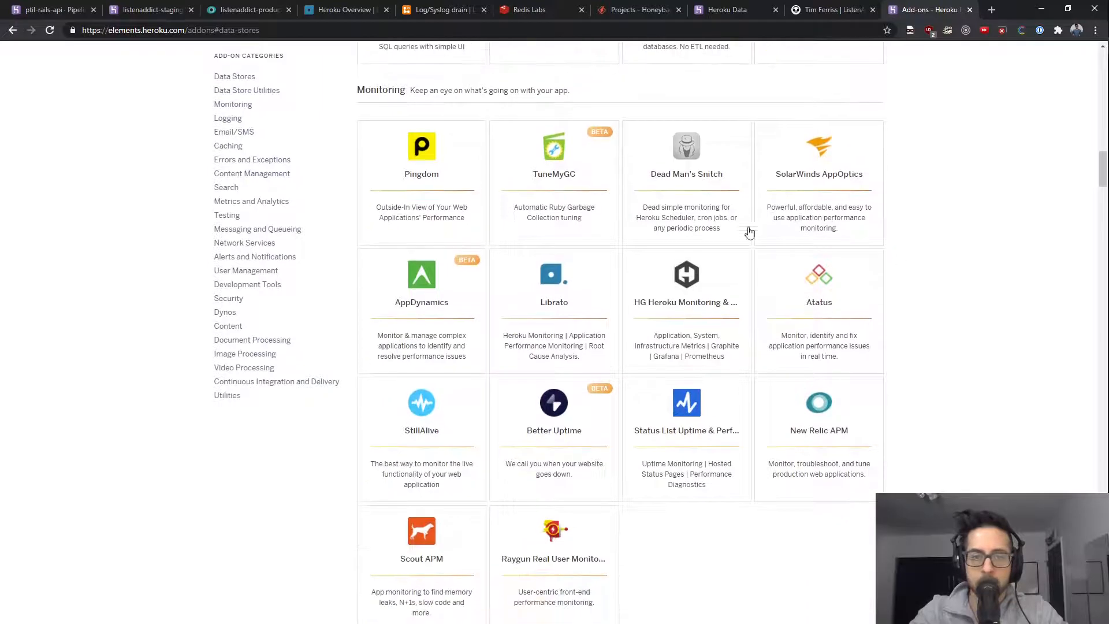
mouse_move(554, 307)
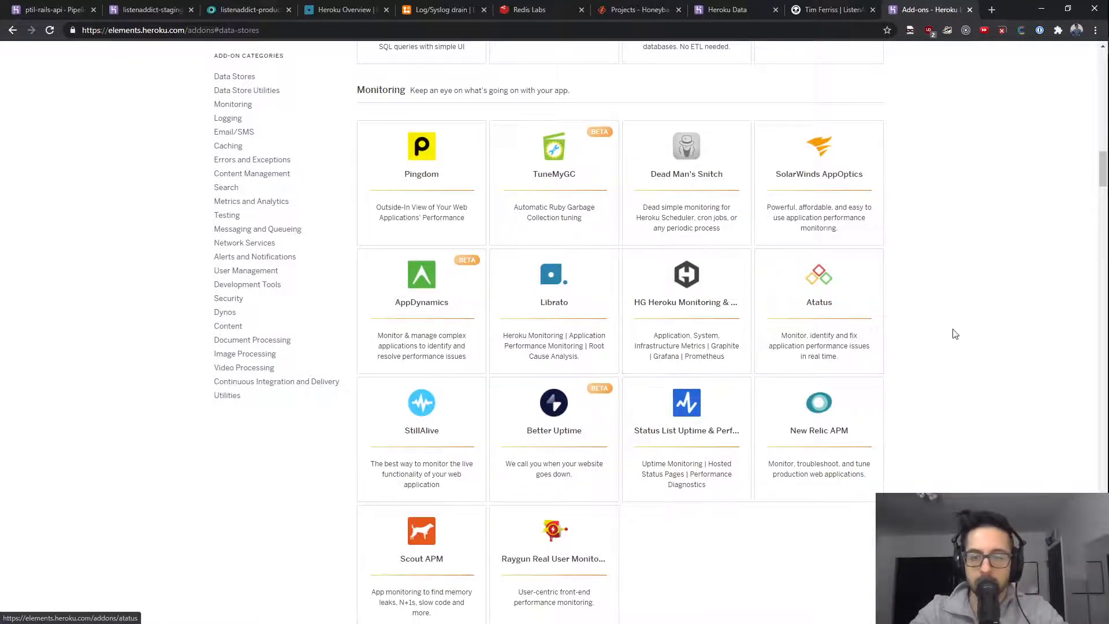
Scroll on past Errors and Exceptions and Content Management to the Search category
scroll("down", 3)
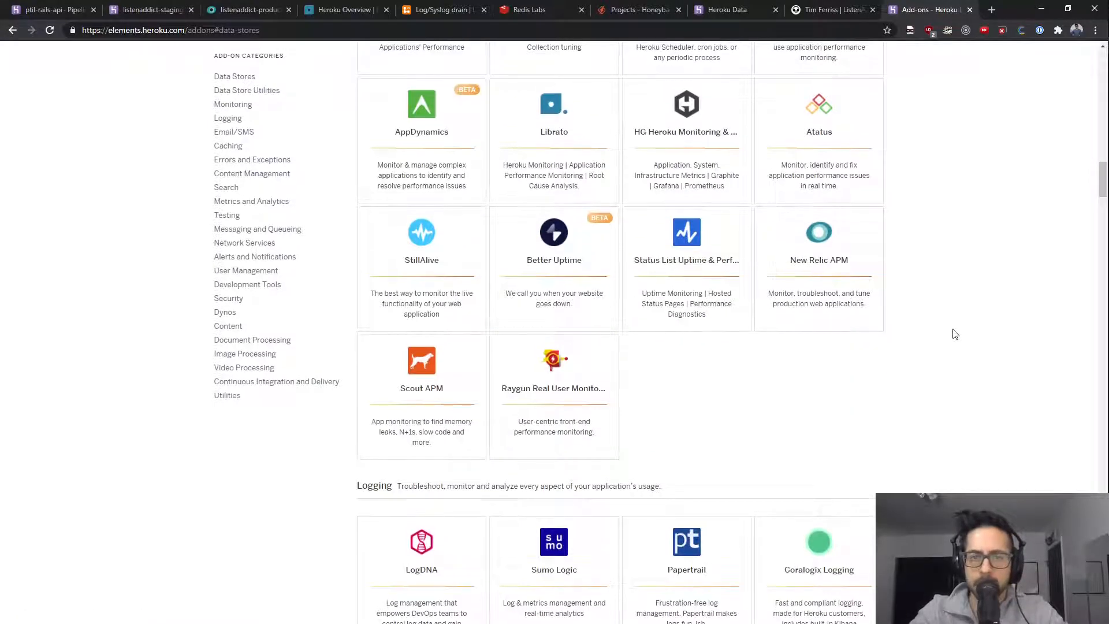
scroll("down", 3)
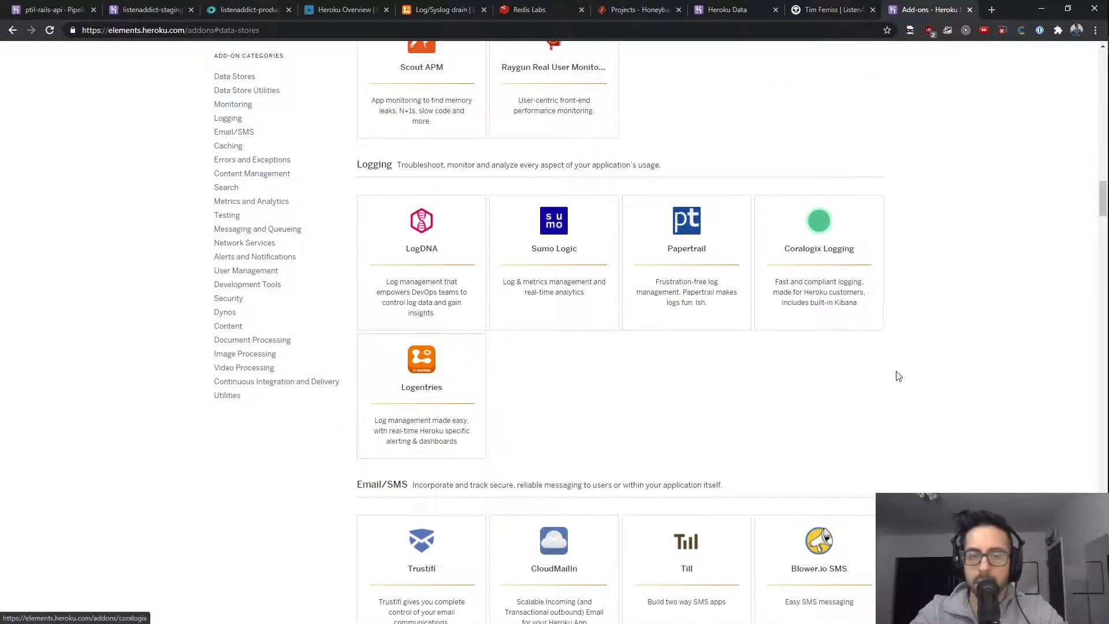
scroll("down", 3)
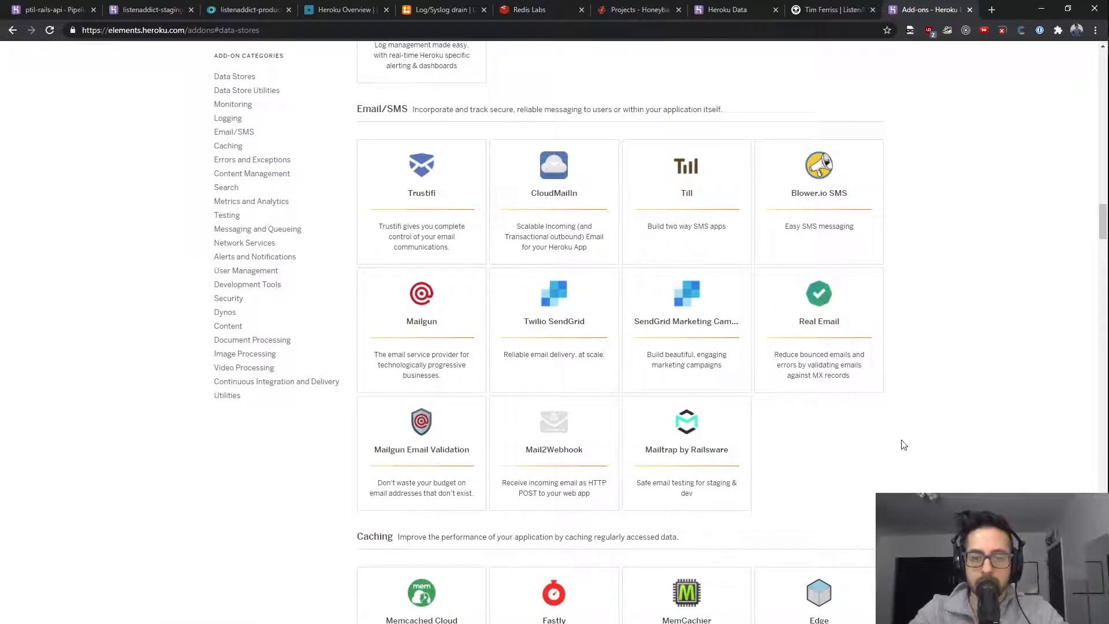
mouse_move(421, 458)
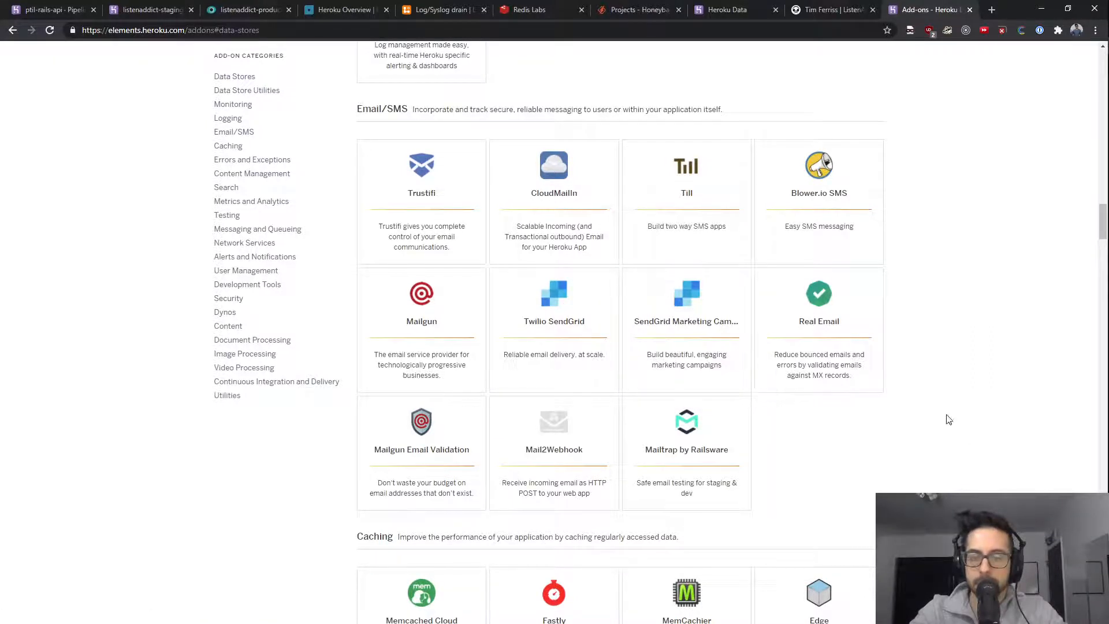
scroll("down", 3)
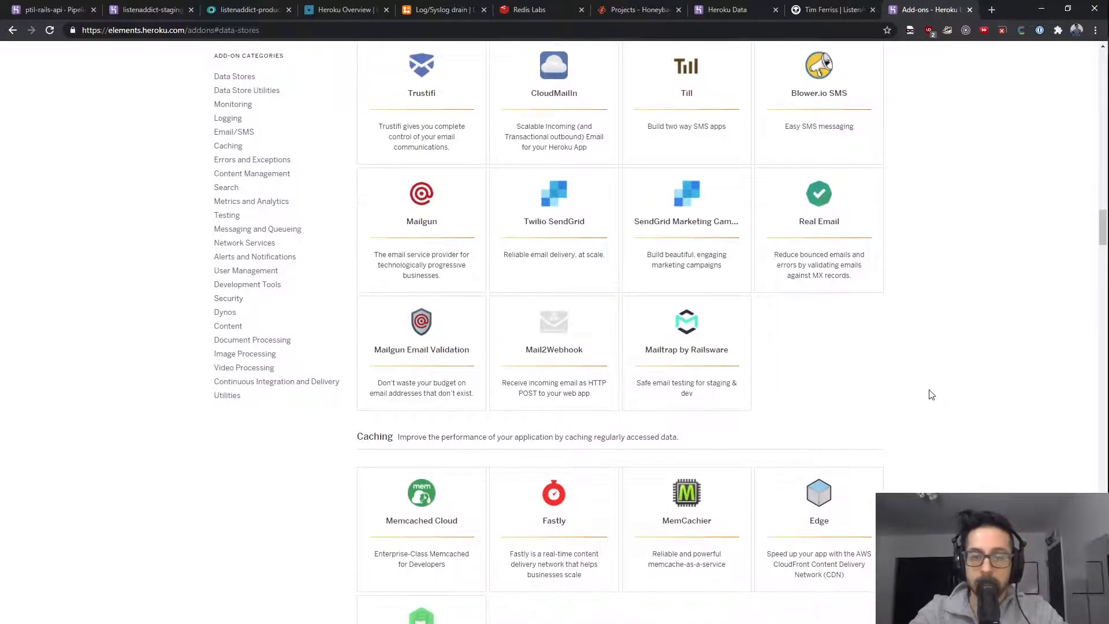
scroll("down", 3)
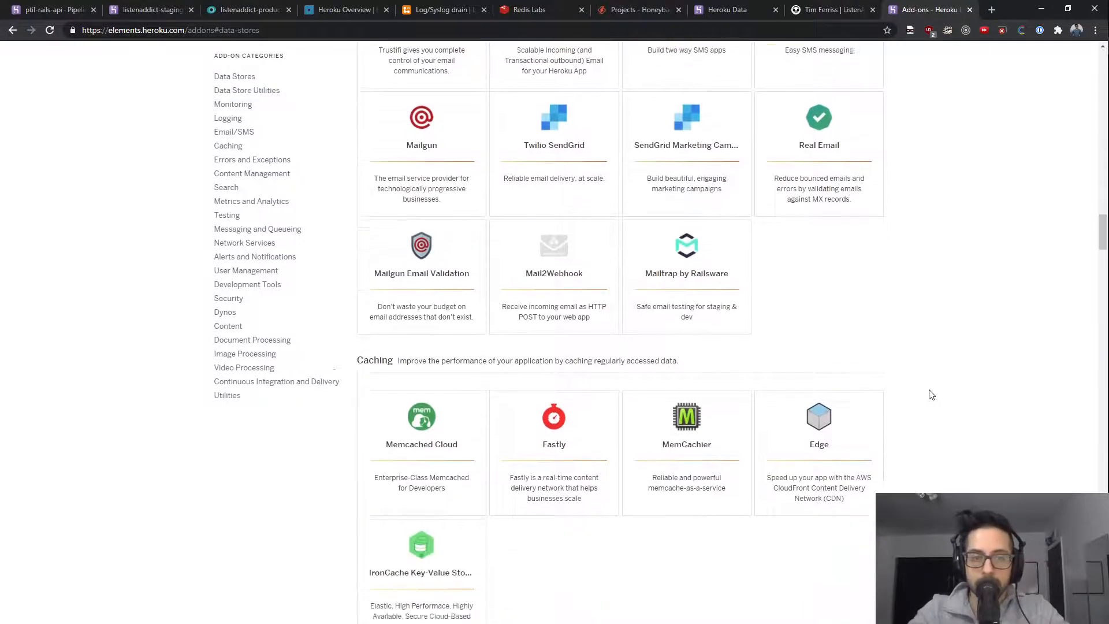
scroll("down", 3)
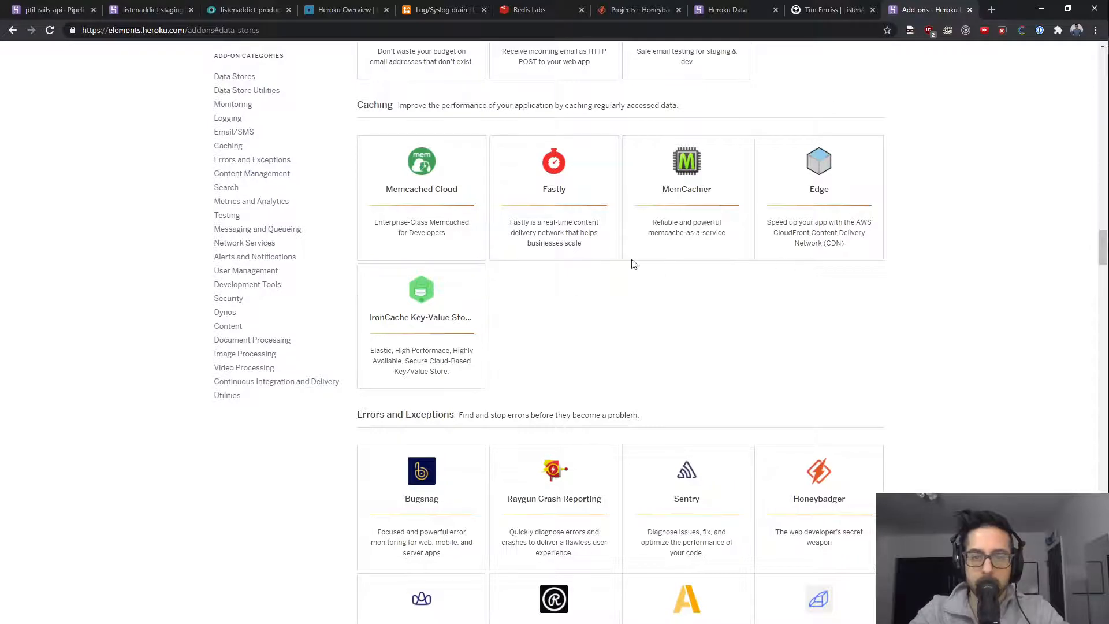
scroll("down", 3)
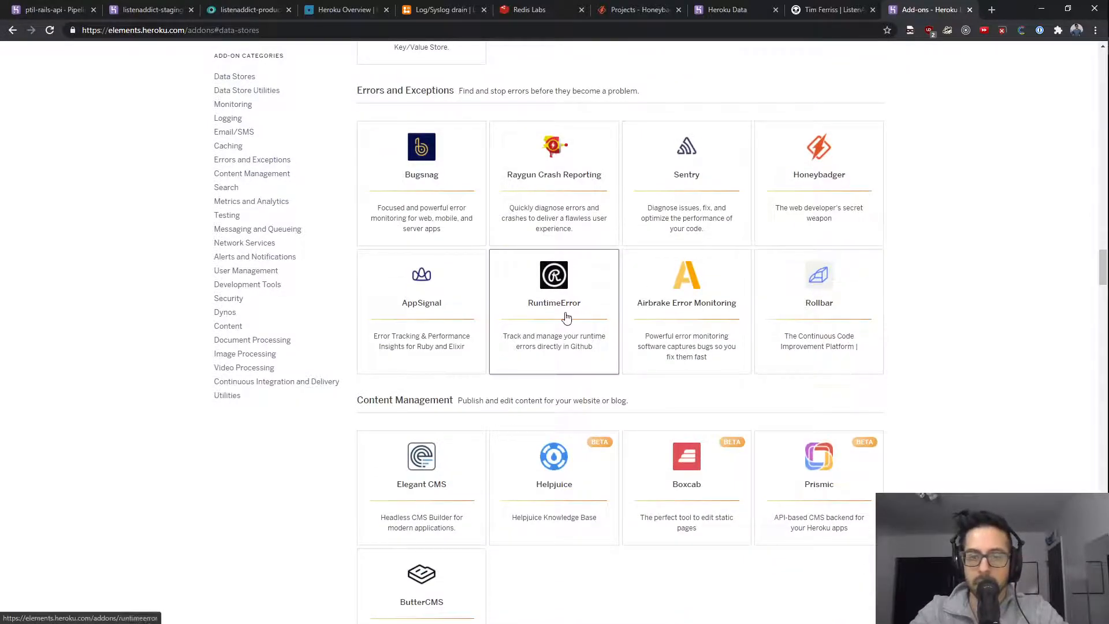
scroll("down", 3)
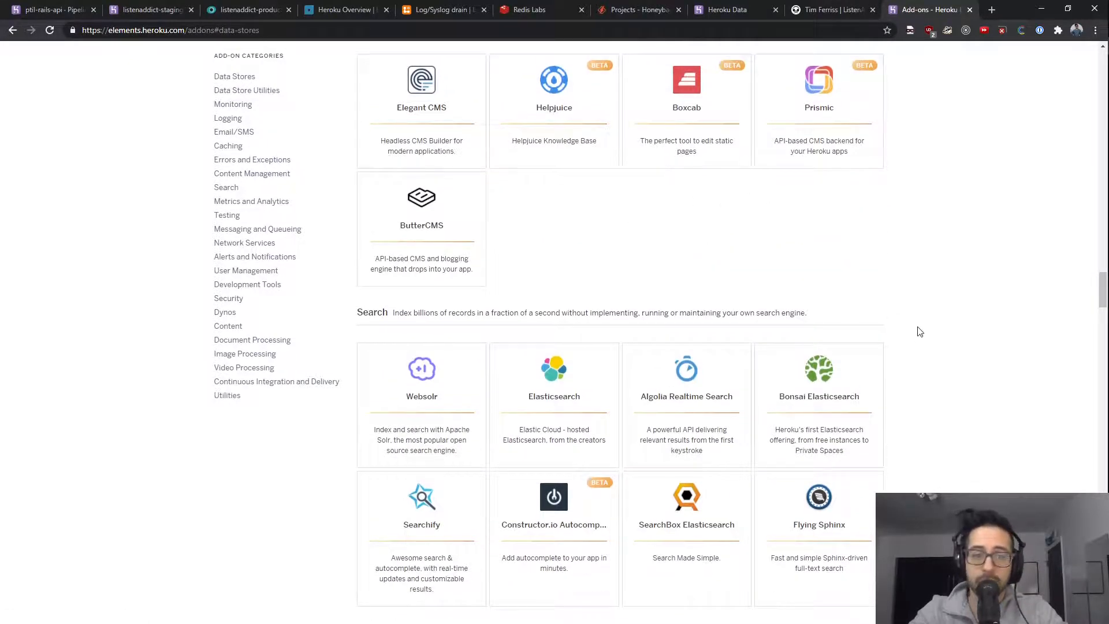
scroll("down", 3)
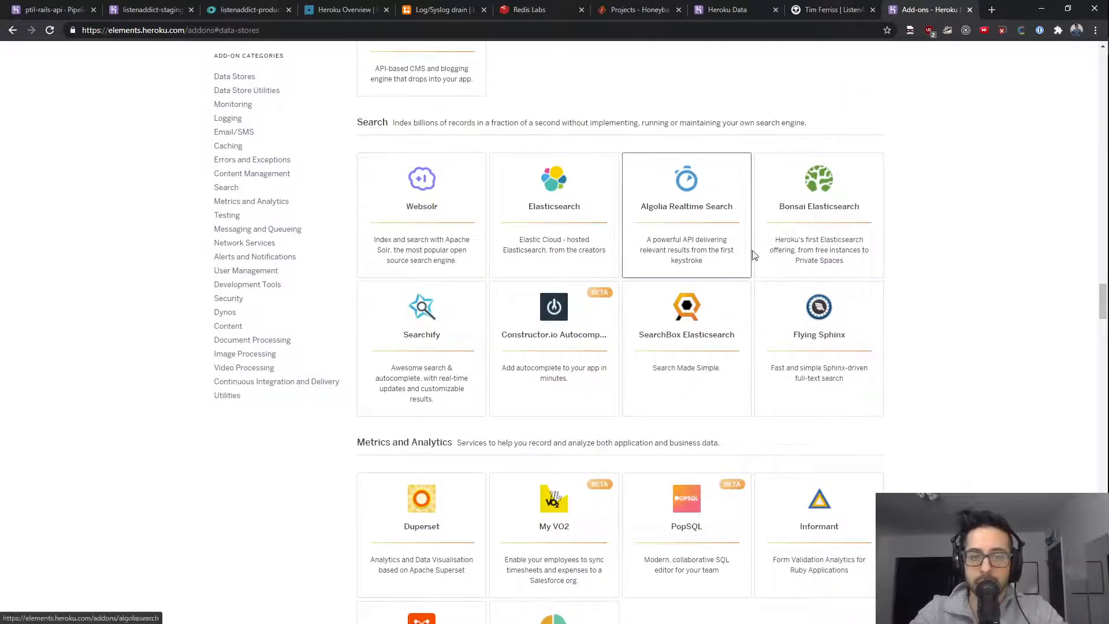
mouse_move(848, 265)
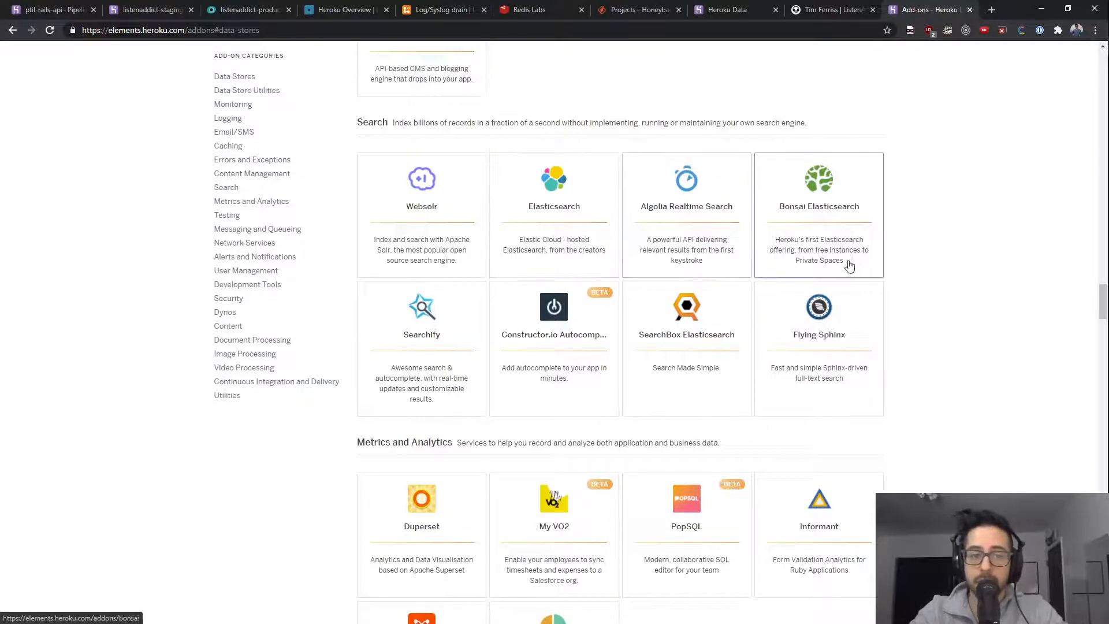
mouse_move(875, 418)
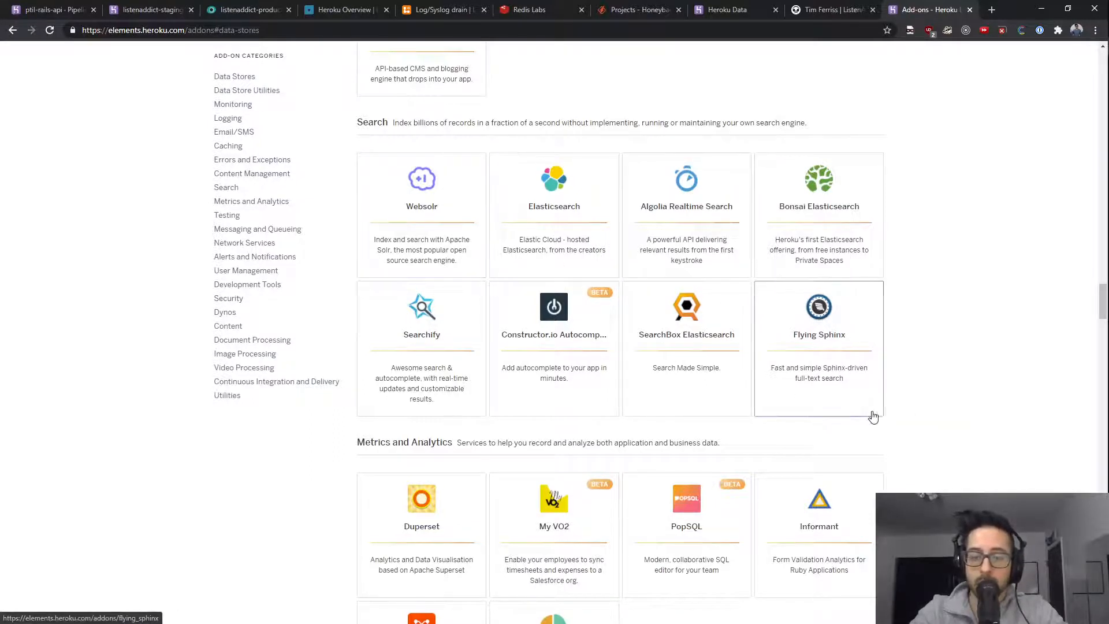
scroll("down", 3)
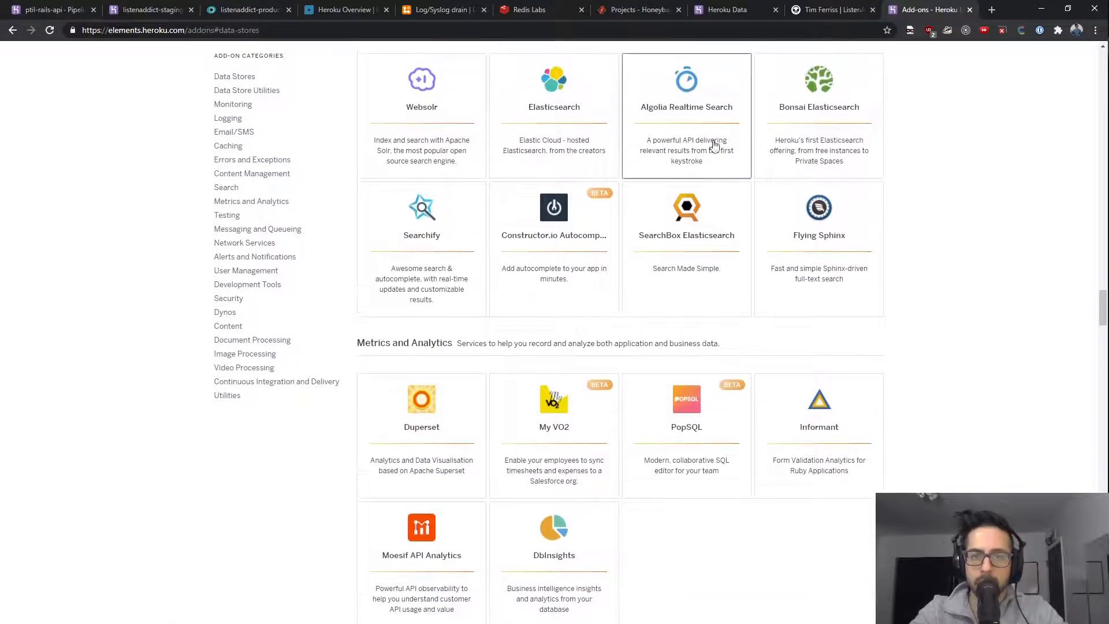
Scroll through Metrics and Analytics, Testing, Messaging, Security and Dynos to Document and Image Processing
scroll("down", 3)
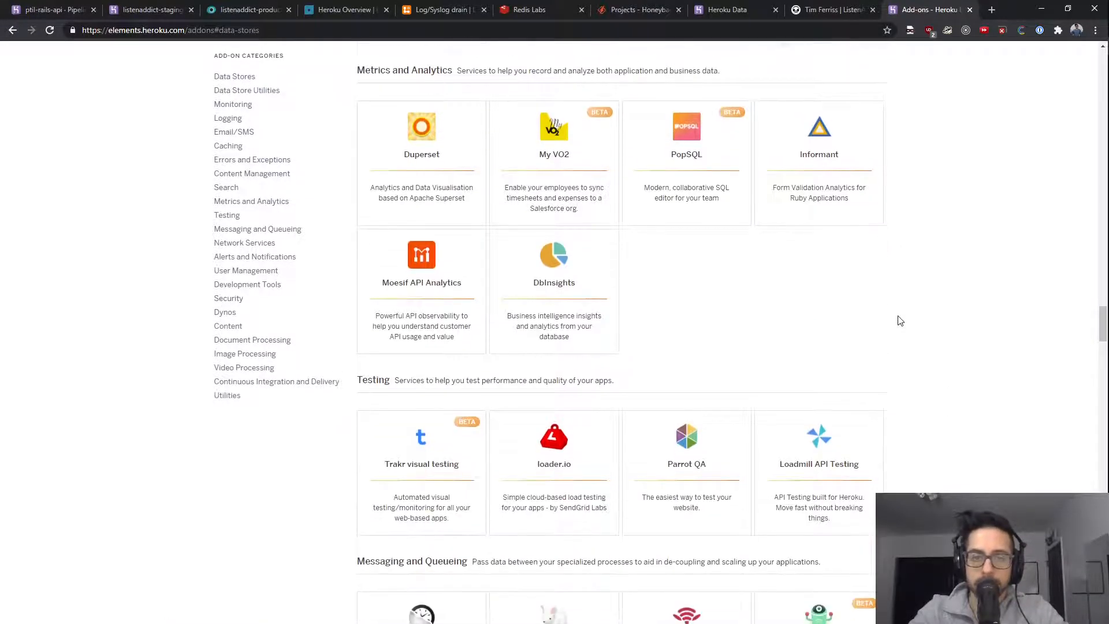
scroll("down", 3)
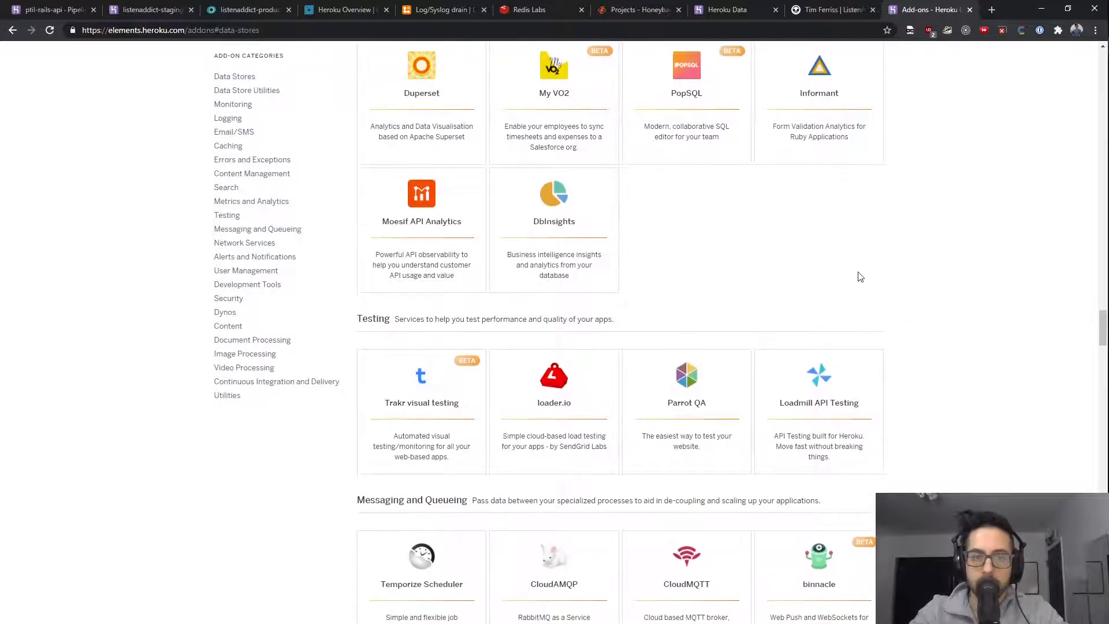
scroll("down", 3)
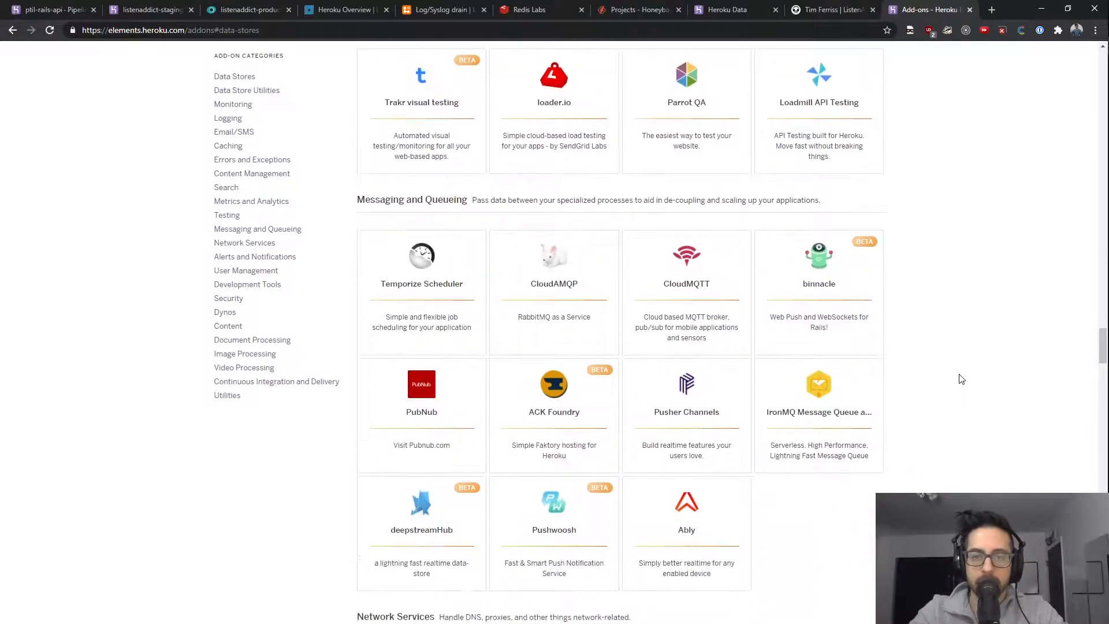
scroll("down", 3)
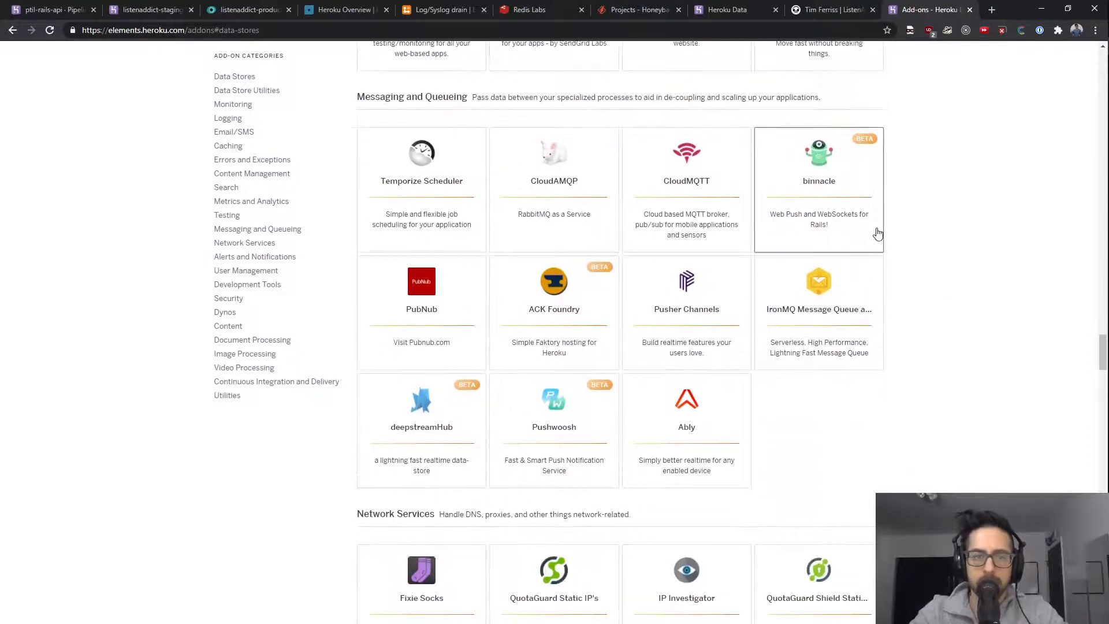
scroll("down", 3)
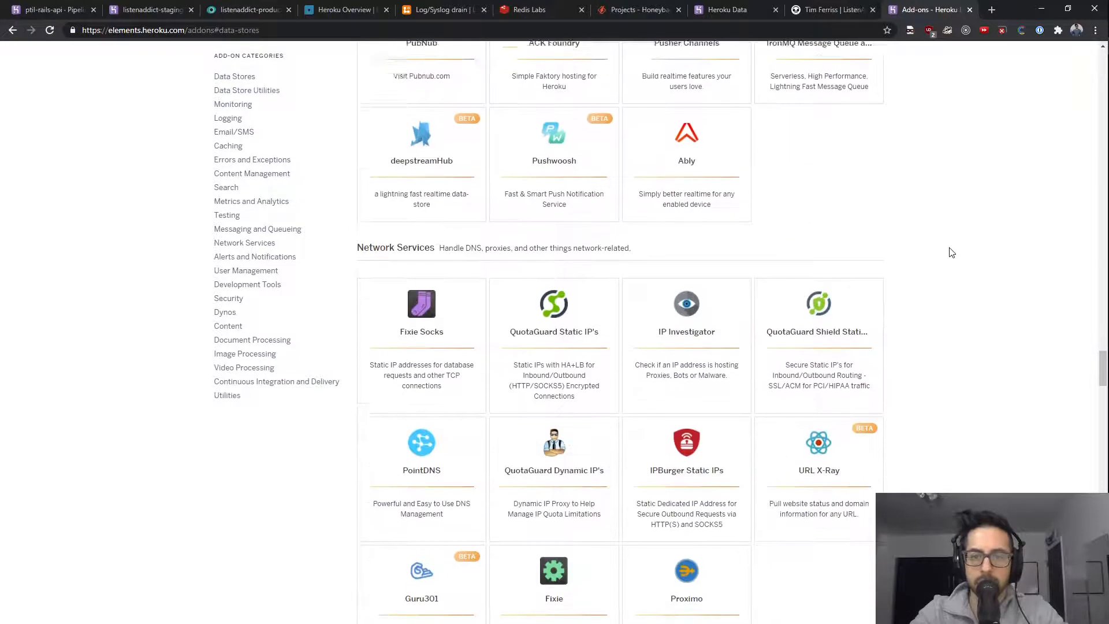
scroll("down", 3)
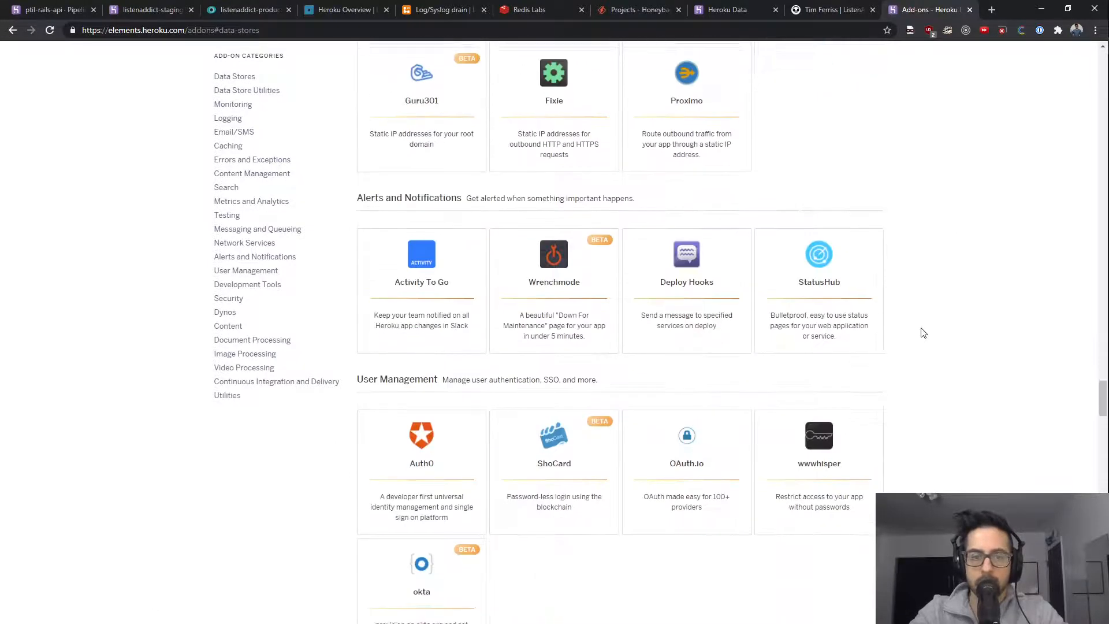
scroll("down", 3)
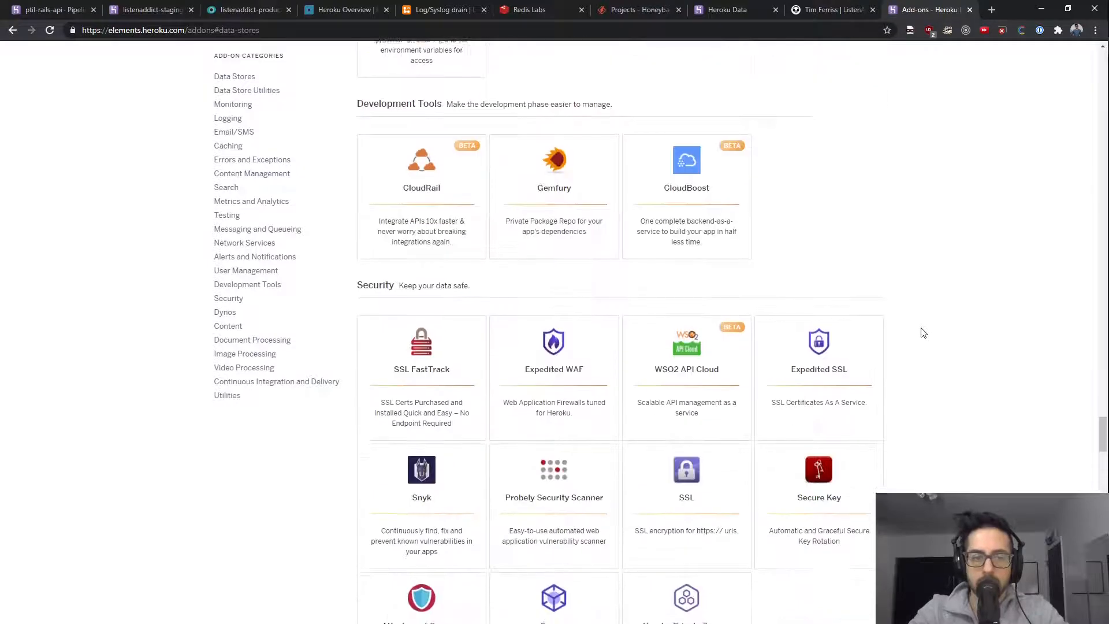
scroll("down", 3)
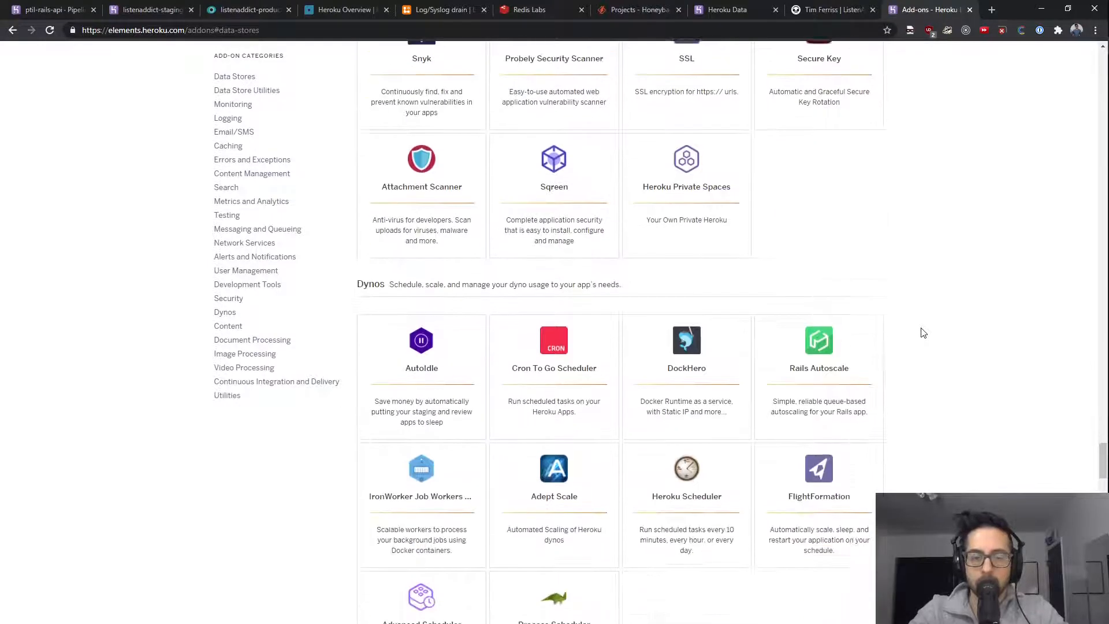
scroll("down", 3)
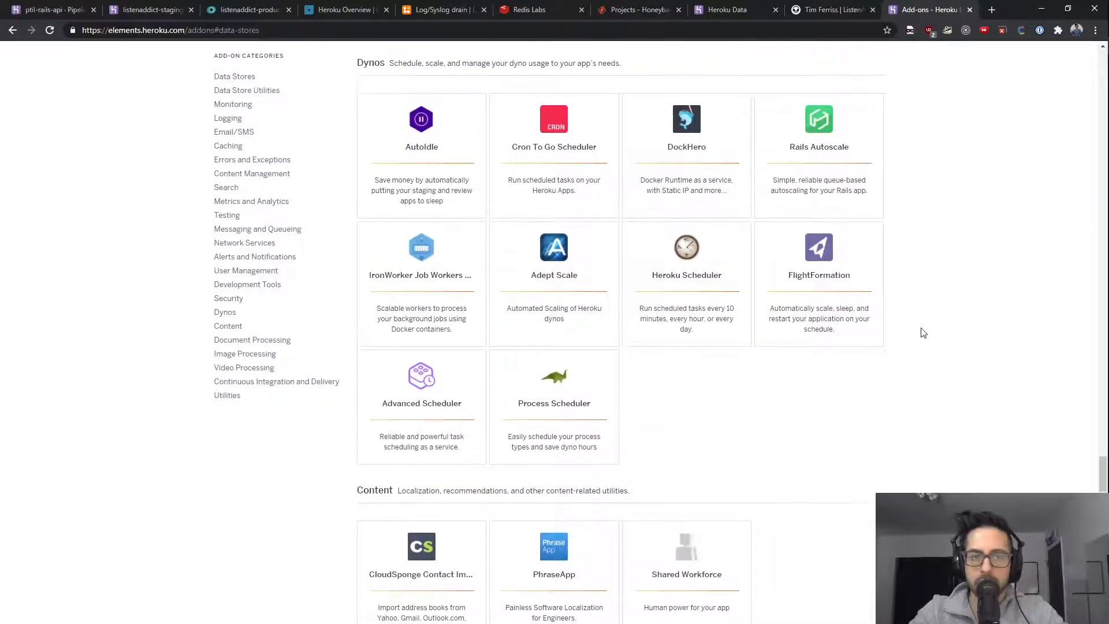
scroll("down", 3)
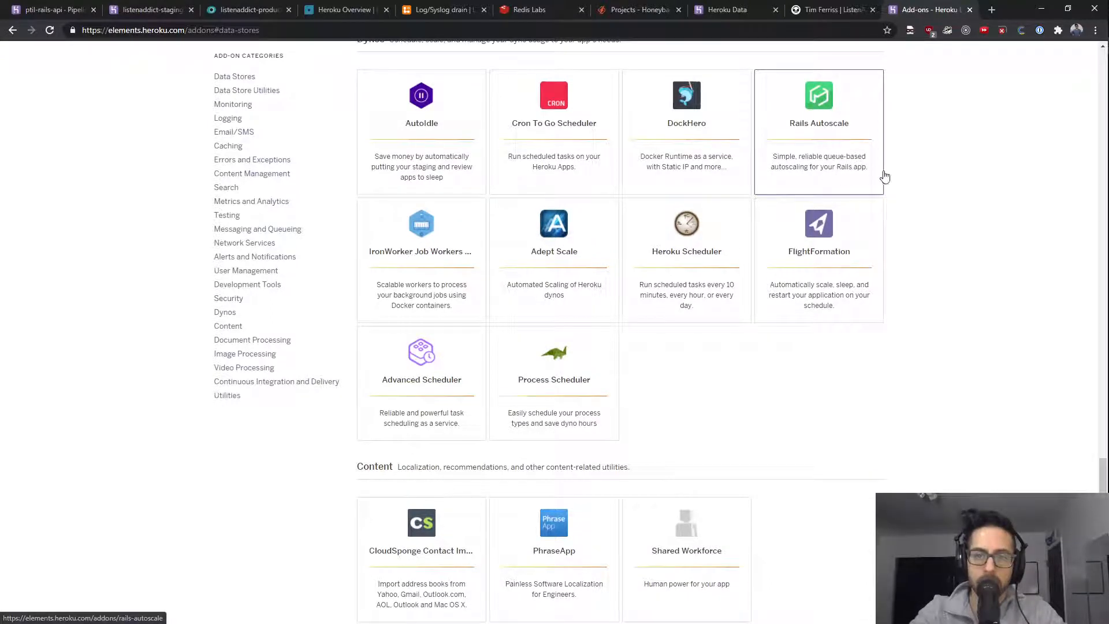
scroll("down", 3)
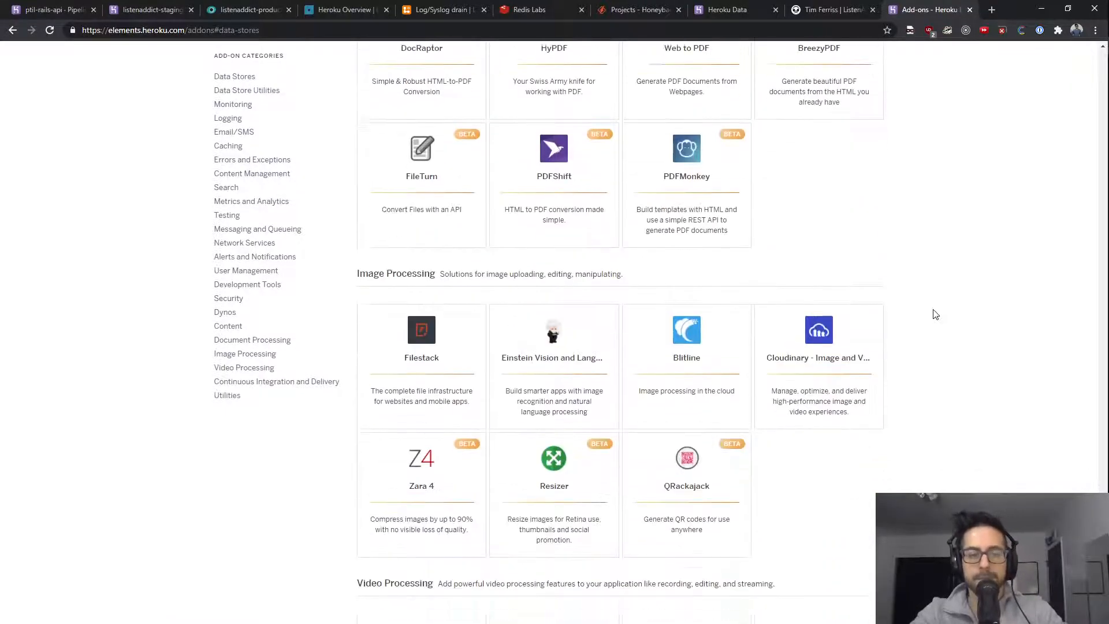
scroll("down", 3)
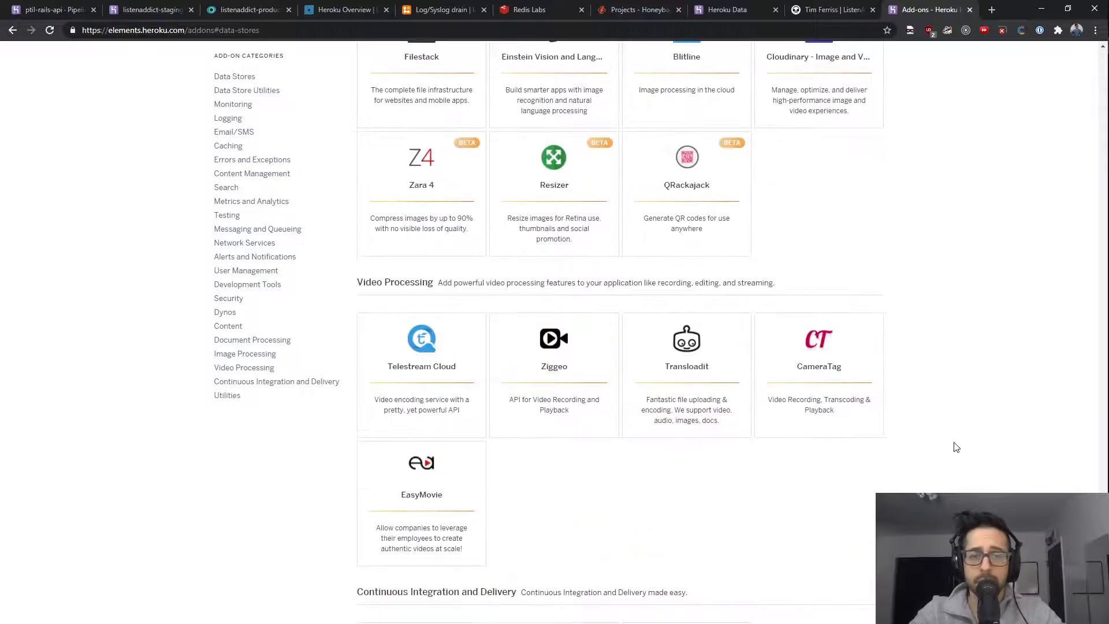
scroll("down", 3)
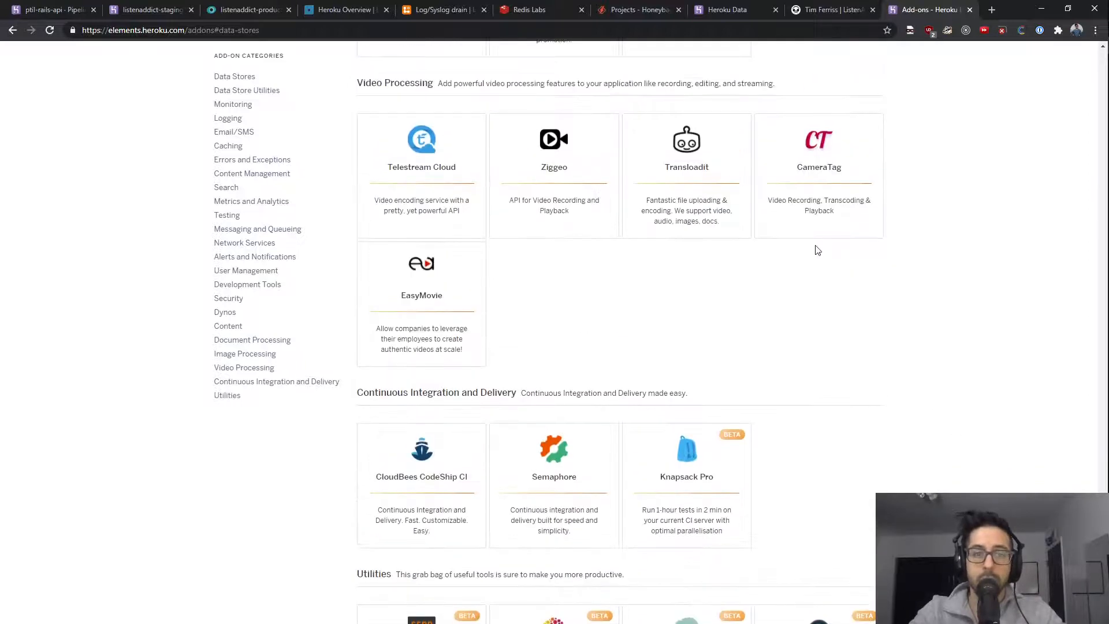
scroll("down", 3)
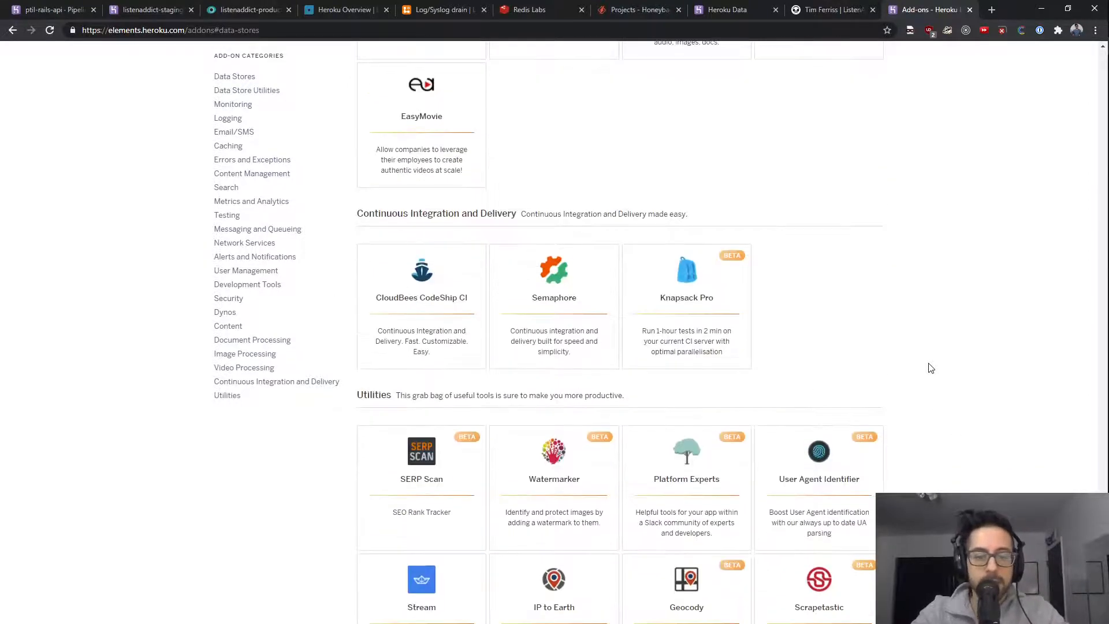
scroll("down", 3)
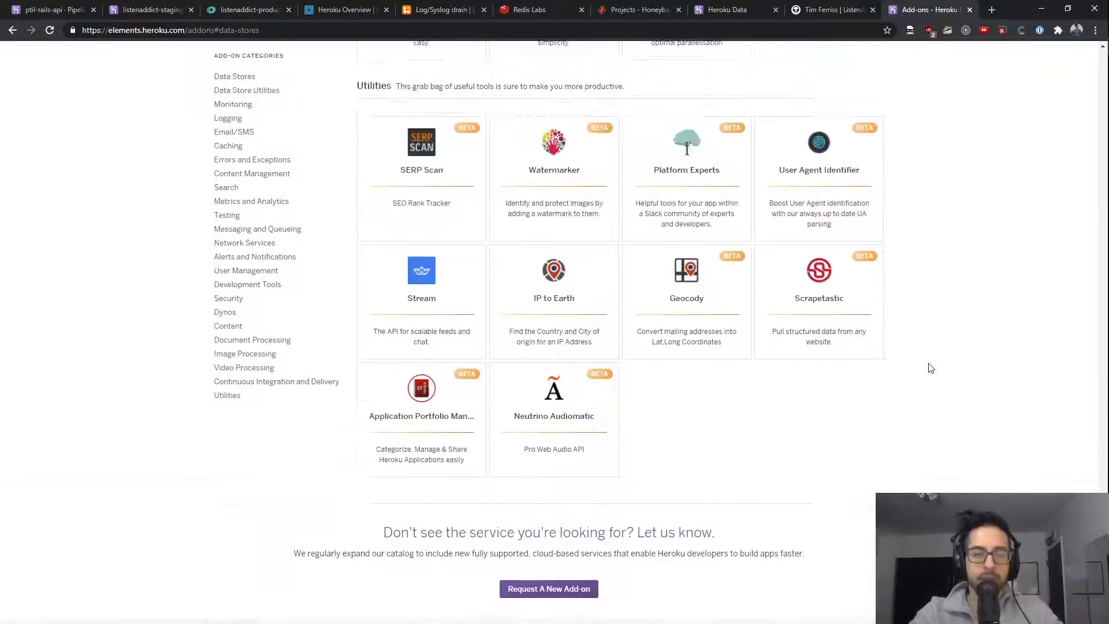
scroll("up", 3)
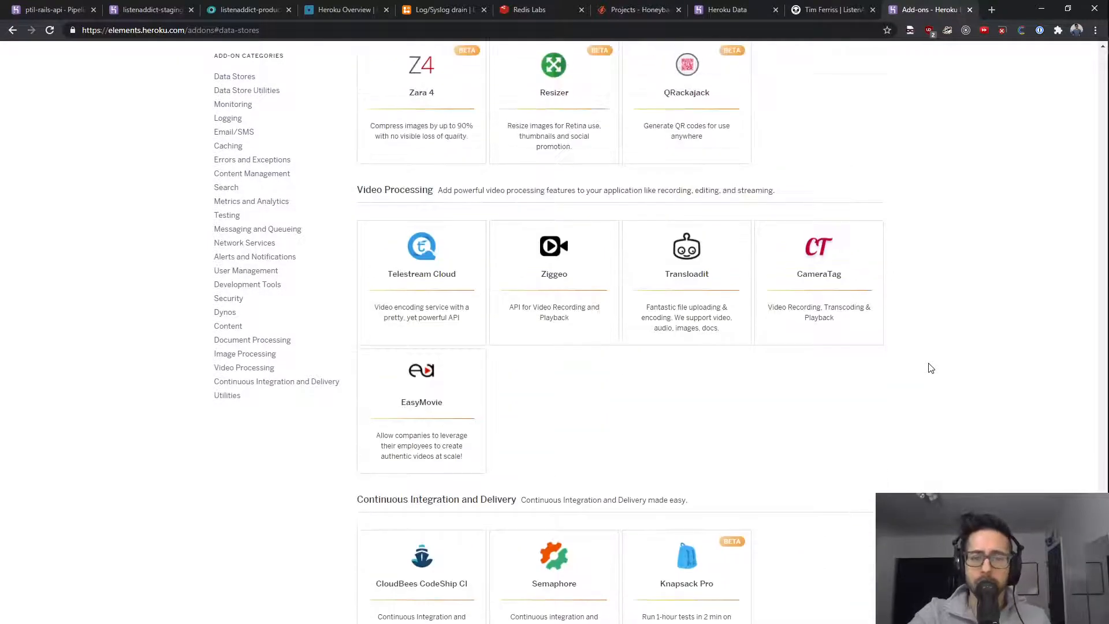
scroll("up", 3)
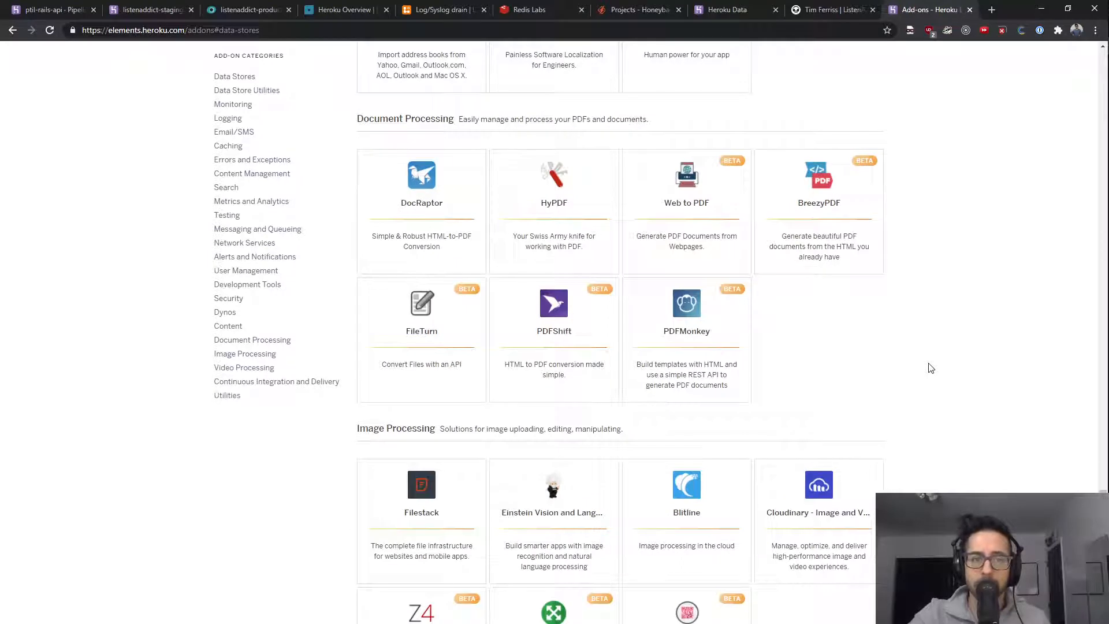
scroll("down", 3)
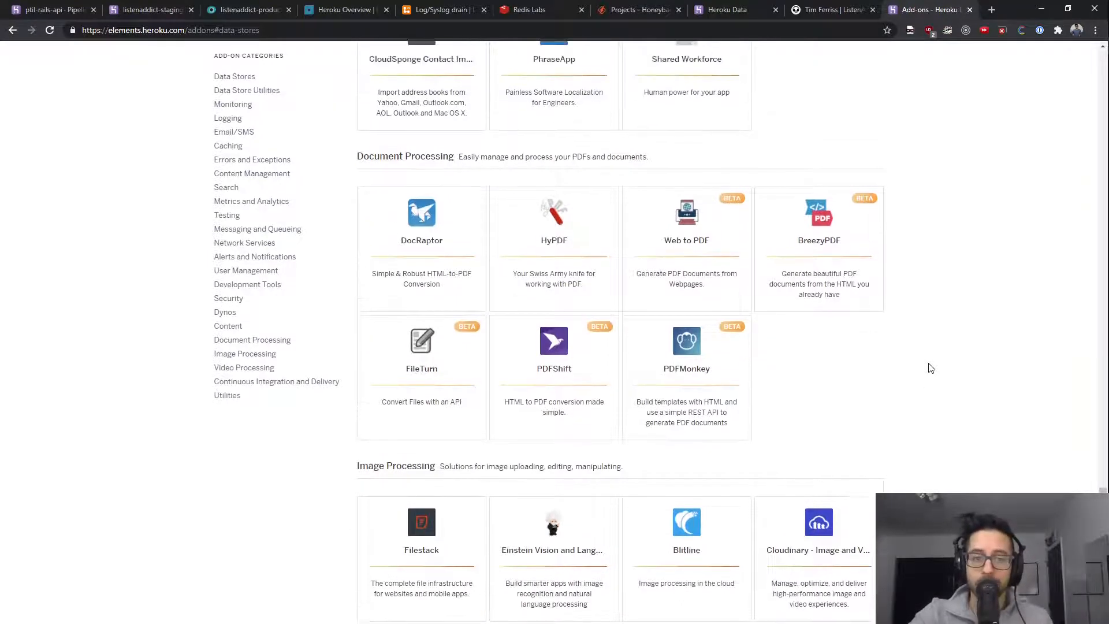
mouse_move(909, 323)
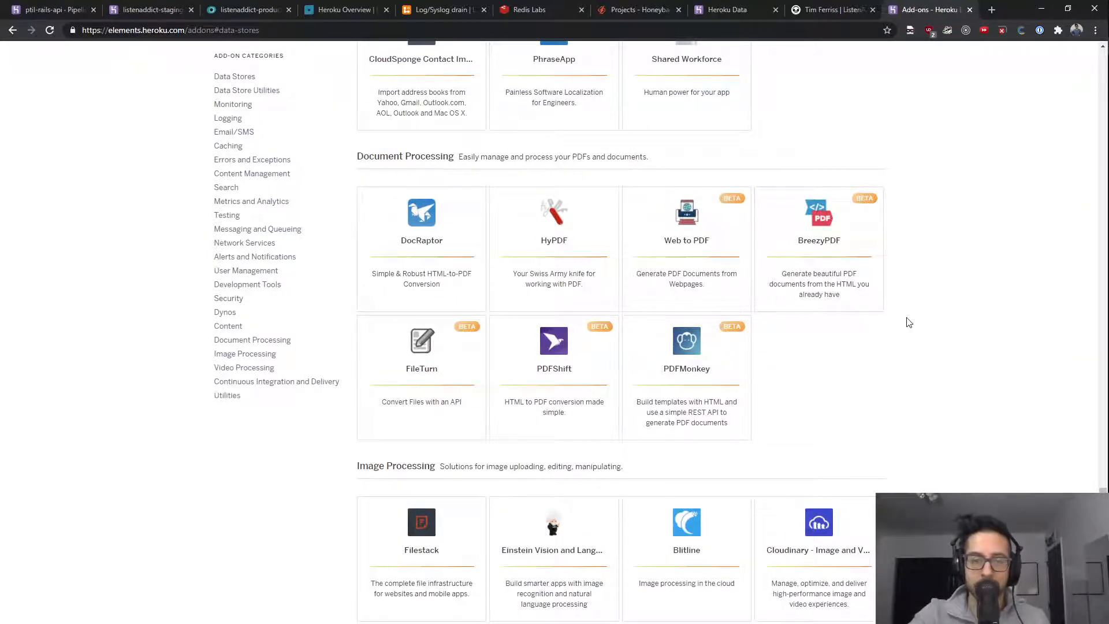
scroll("down", 3)
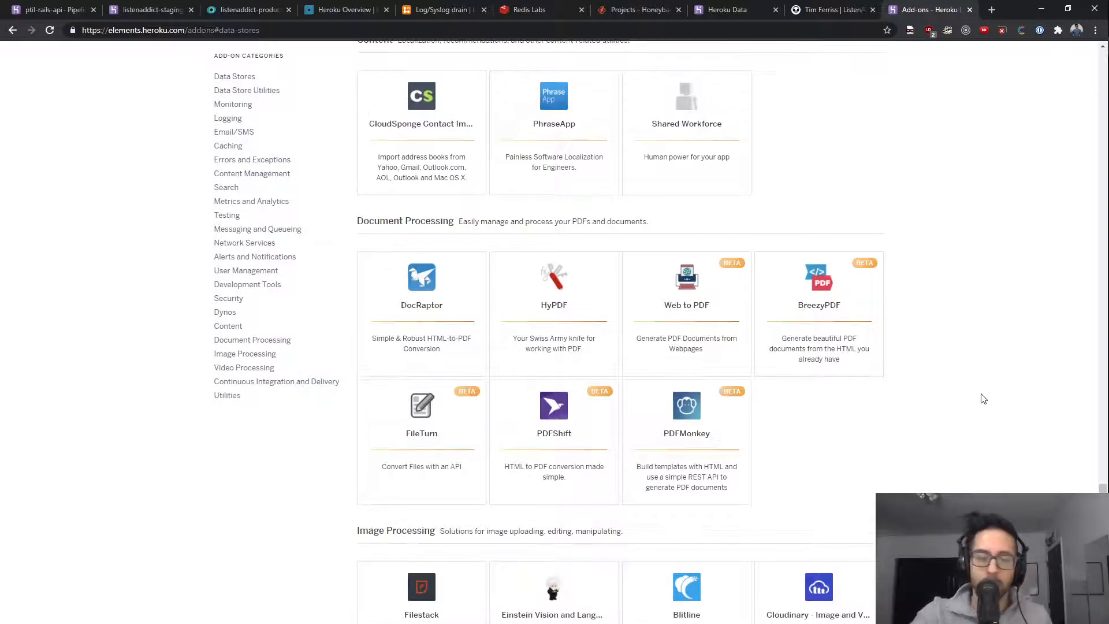